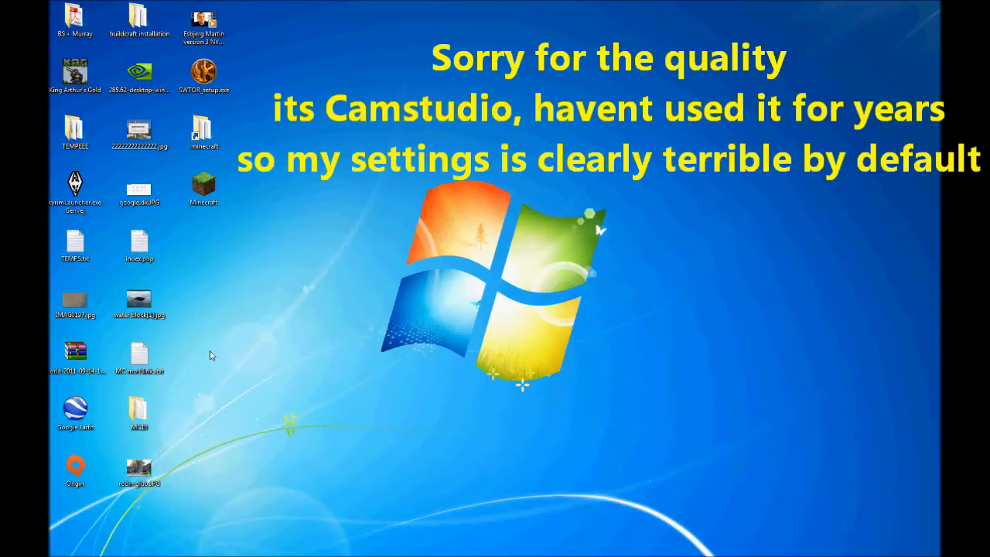
{"action": "mouse_move", "coordinate": [207, 350]}
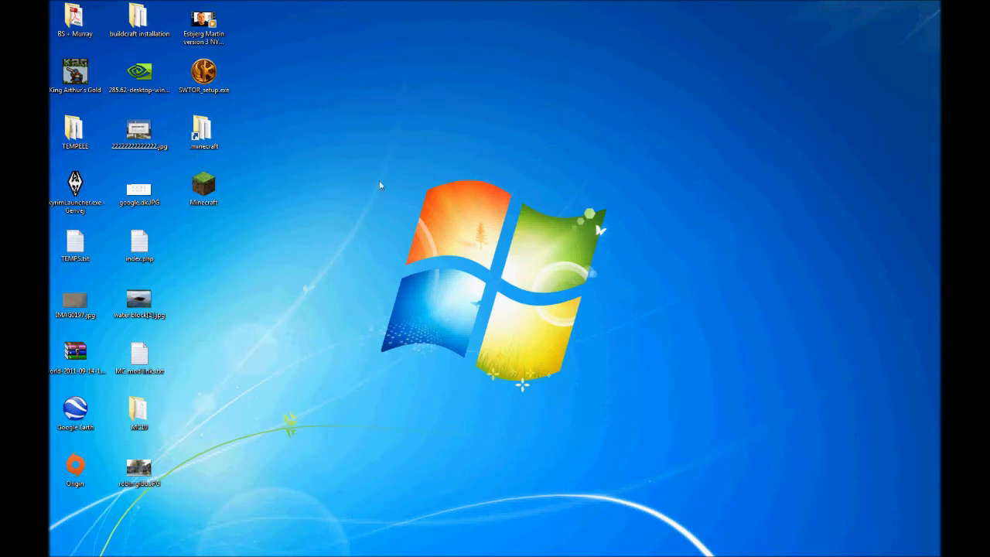
Bring up the MC10 folder with its spmods mod folders in an Explorer window on the right
{"action": "left_click", "coordinate": [204, 186]}
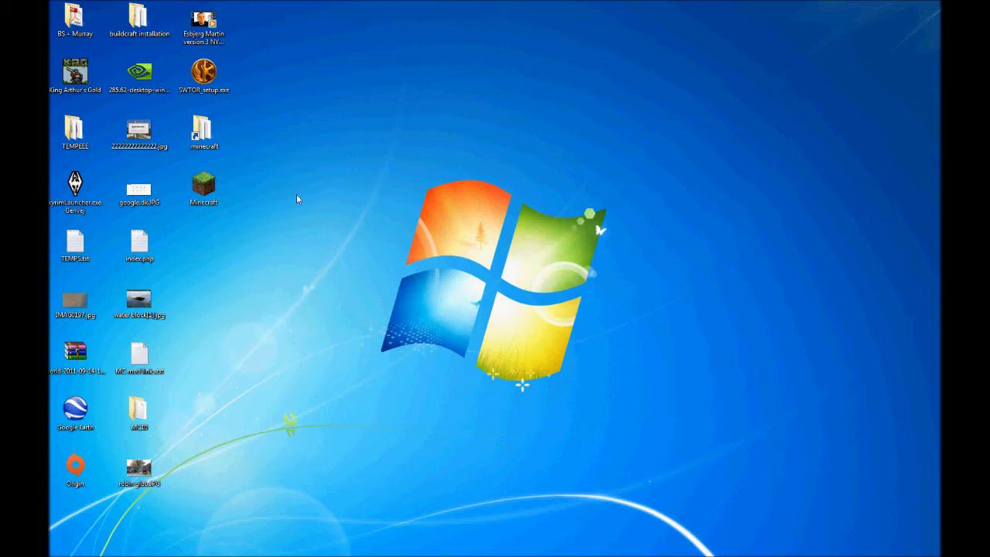
{"action": "mouse_move", "coordinate": [638, 433]}
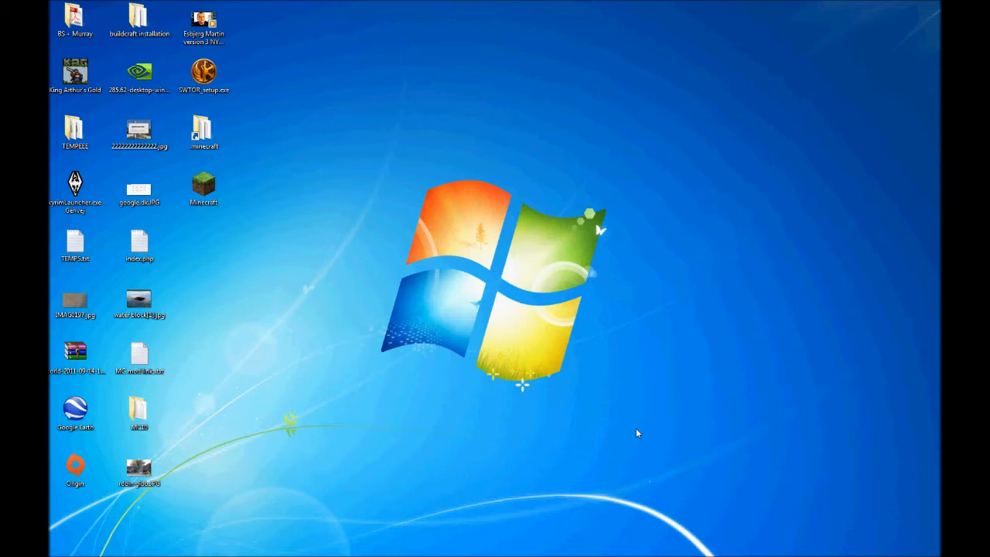
{"action": "mouse_move", "coordinate": [634, 149]}
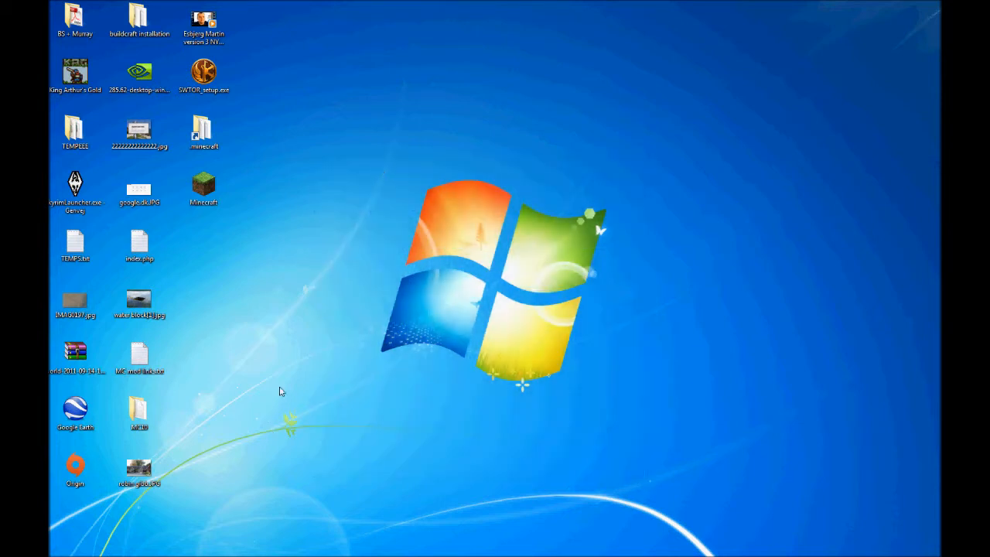
{"action": "mouse_move", "coordinate": [191, 411]}
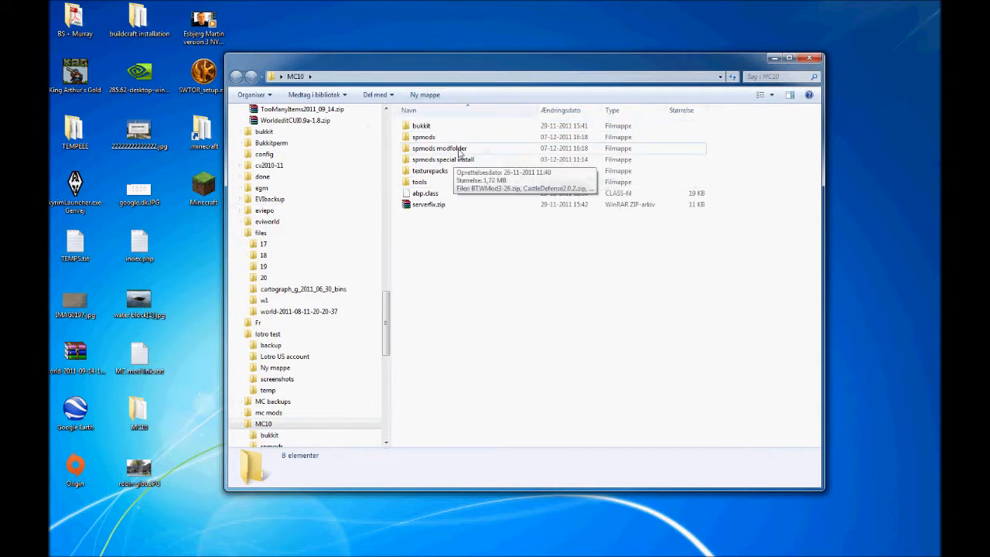
{"action": "mouse_move", "coordinate": [474, 225]}
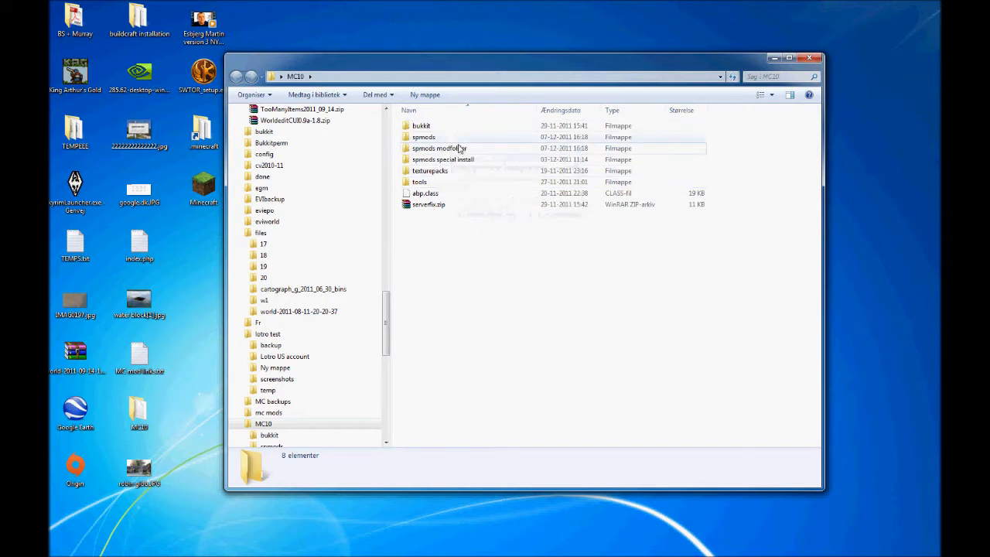
{"action": "double_click", "coordinate": [424, 136]}
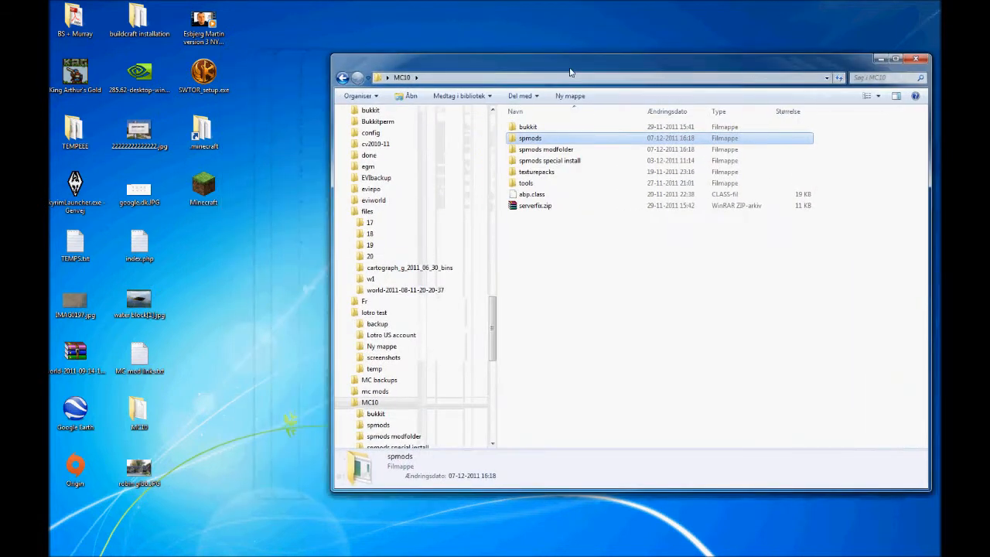
{"action": "left_click", "coordinate": [204, 131]}
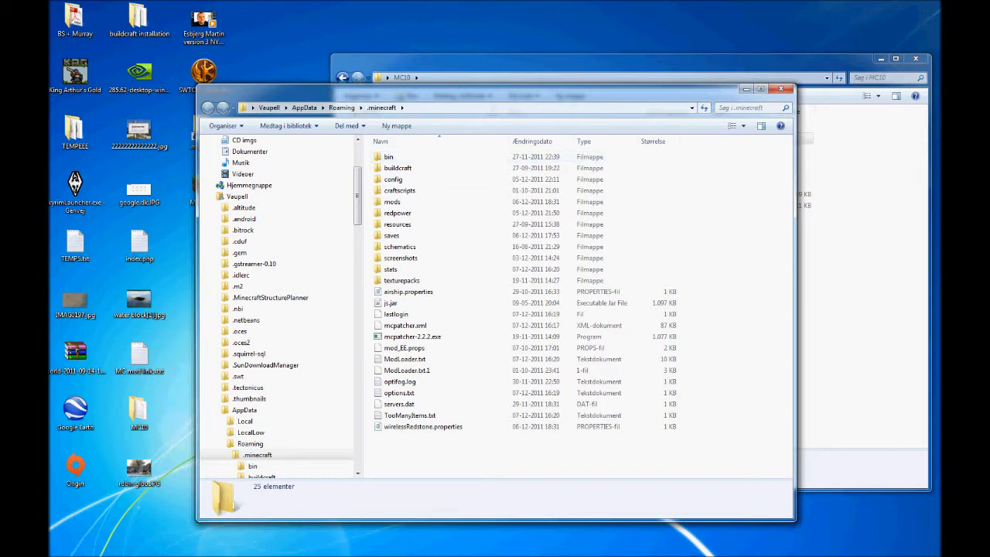
{"action": "mouse_move", "coordinate": [276, 94]}
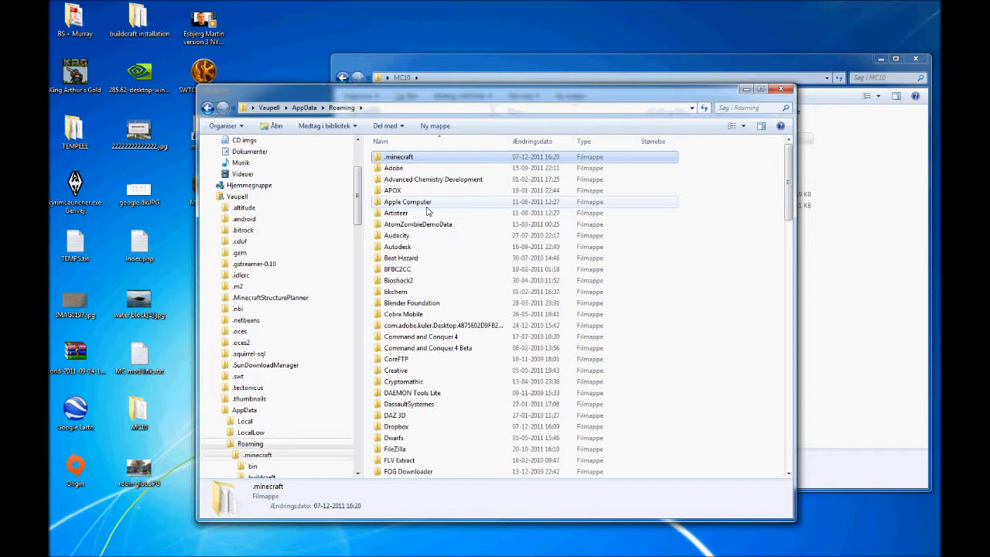
{"action": "mouse_move", "coordinate": [421, 159]}
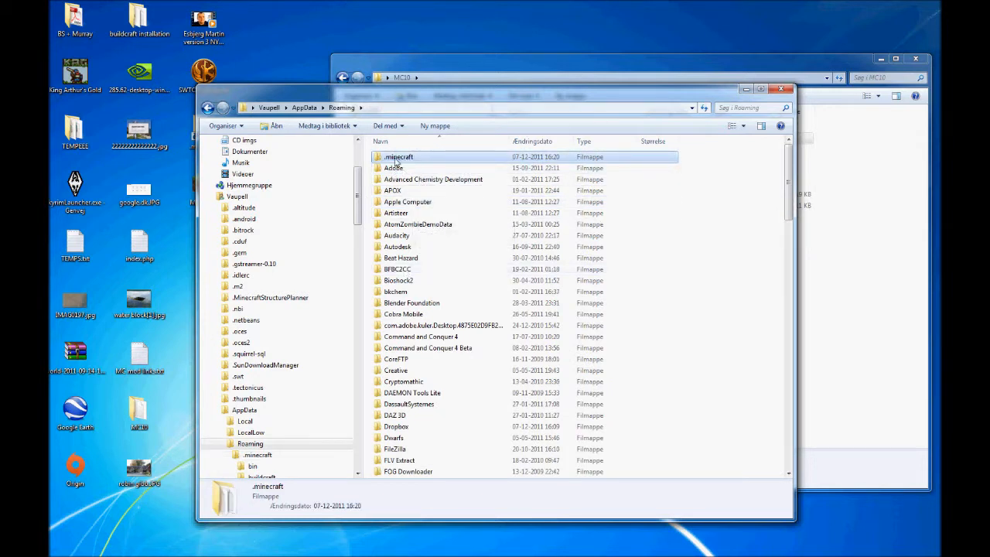
Enter the roaming .minecraft folder and select mcpatcher-2.2.2.exe
{"action": "double_click", "coordinate": [400, 156]}
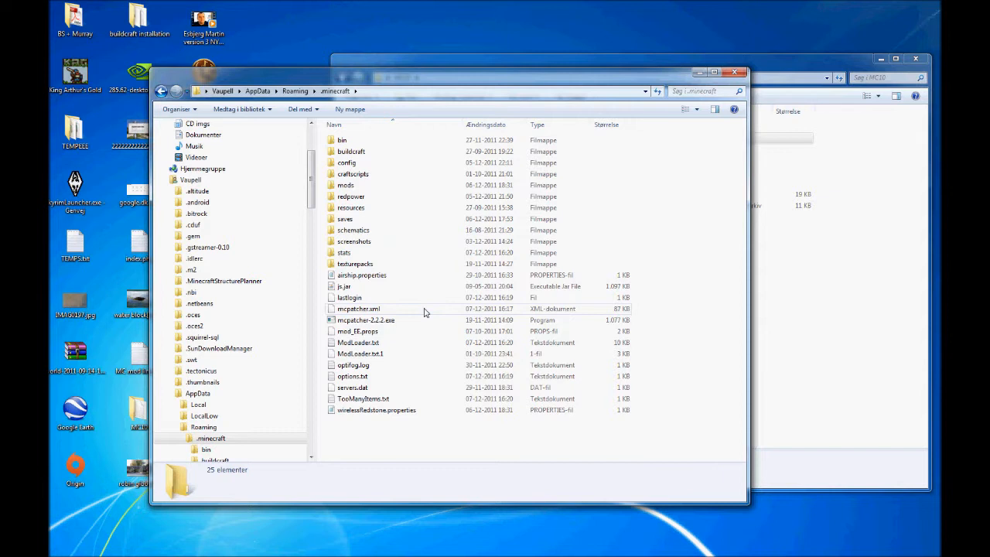
{"action": "left_click", "coordinate": [365, 321]}
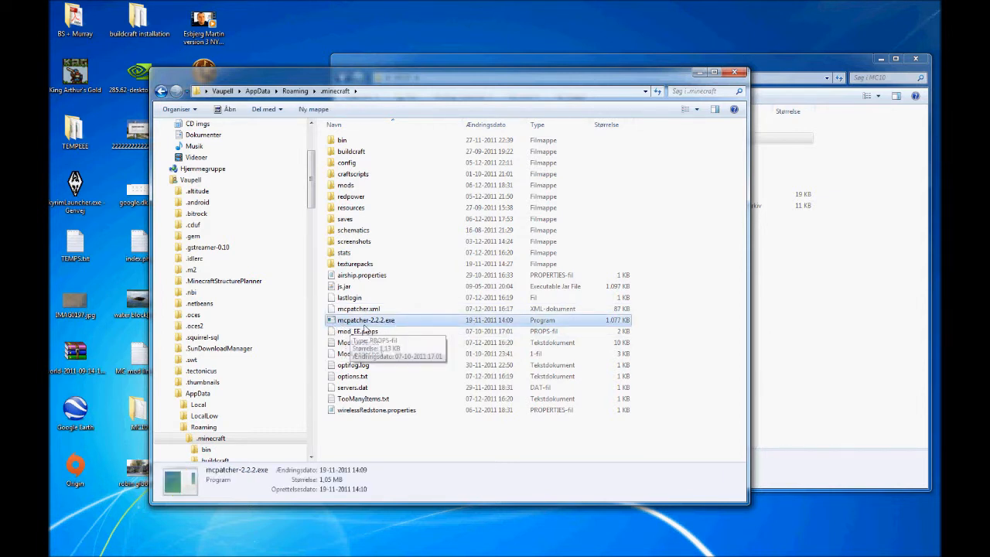
{"action": "mouse_move", "coordinate": [352, 329]}
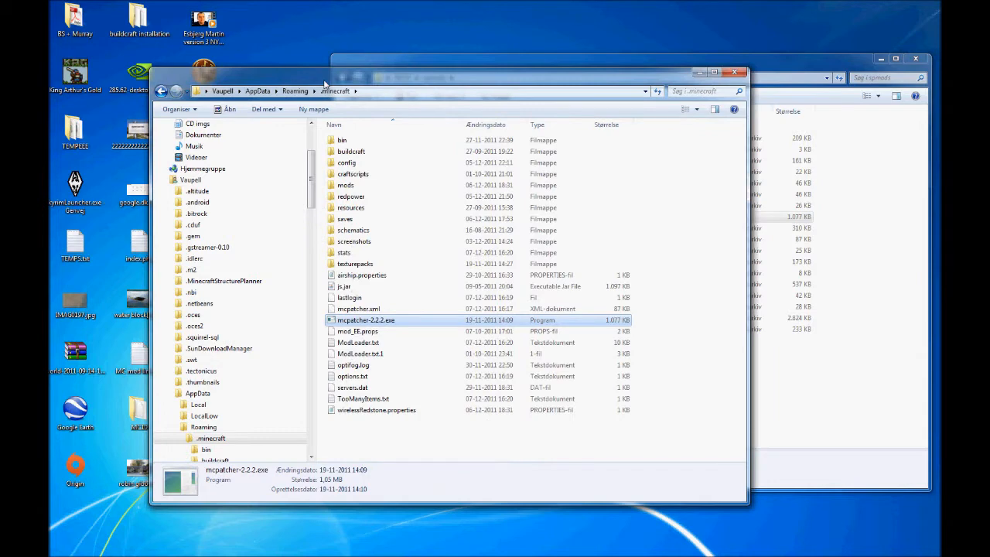
Run mcpatcher-2.2.2.exe past the security warning and look through its Minecraft 1.0.0 mod list
{"action": "double_click", "coordinate": [365, 319]}
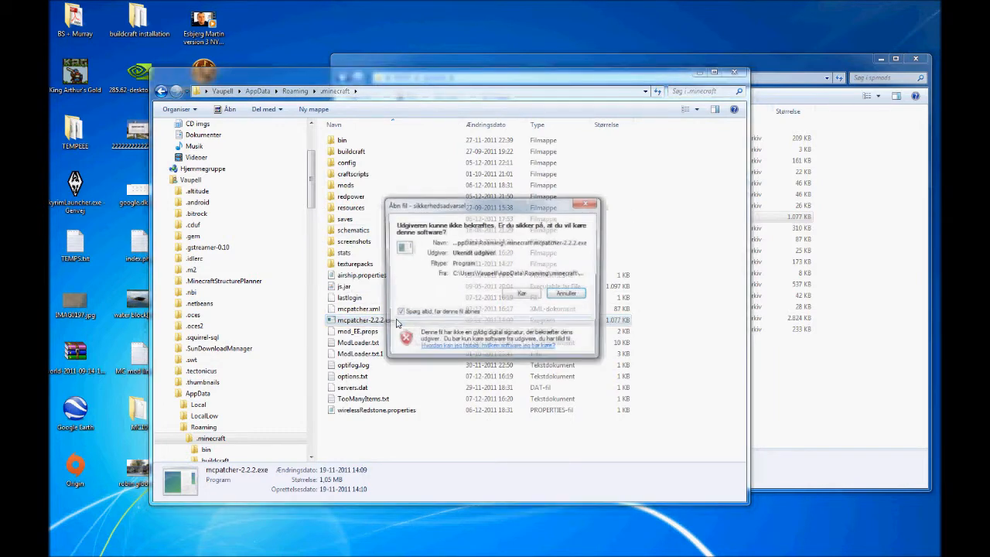
{"action": "left_click", "coordinate": [521, 294]}
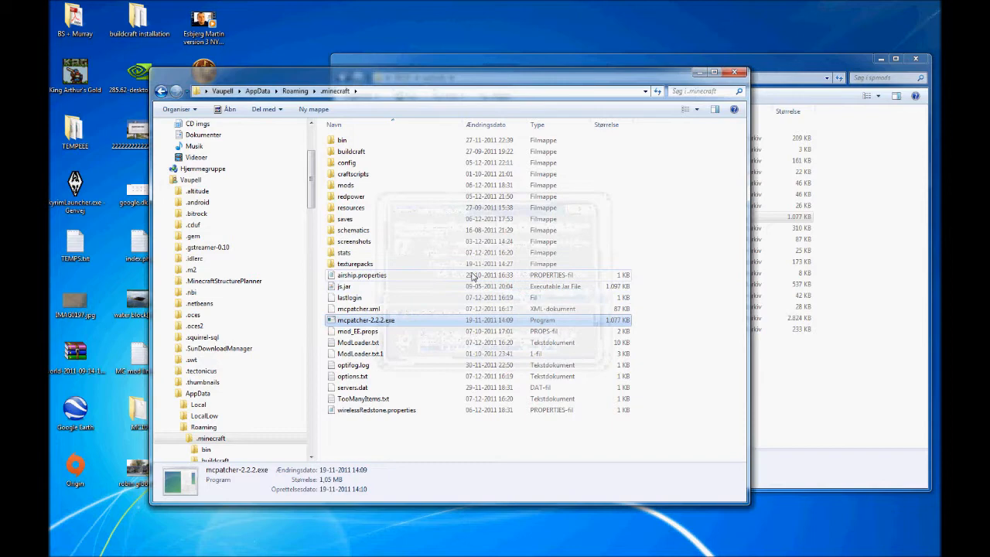
{"action": "double_click", "coordinate": [365, 319]}
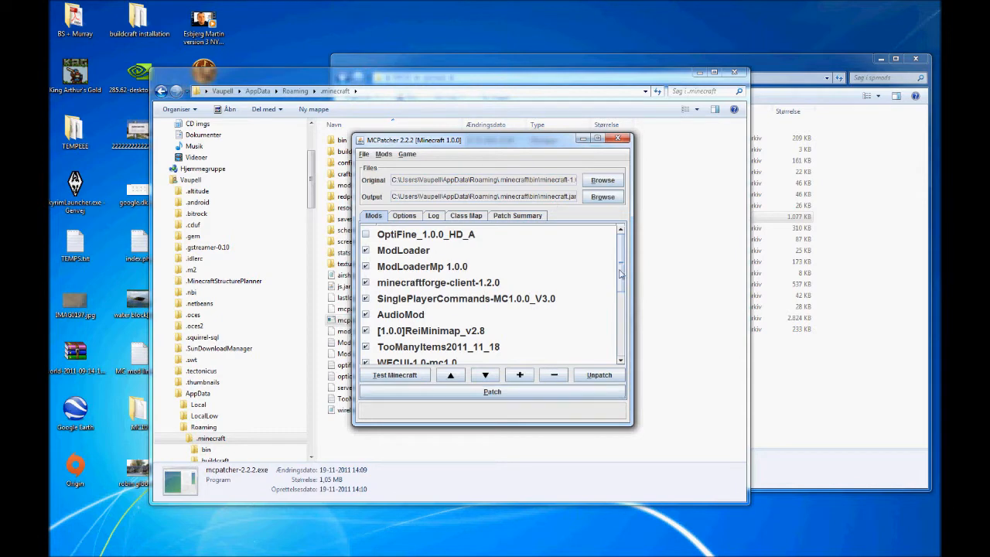
{"action": "mouse_move", "coordinate": [539, 282]}
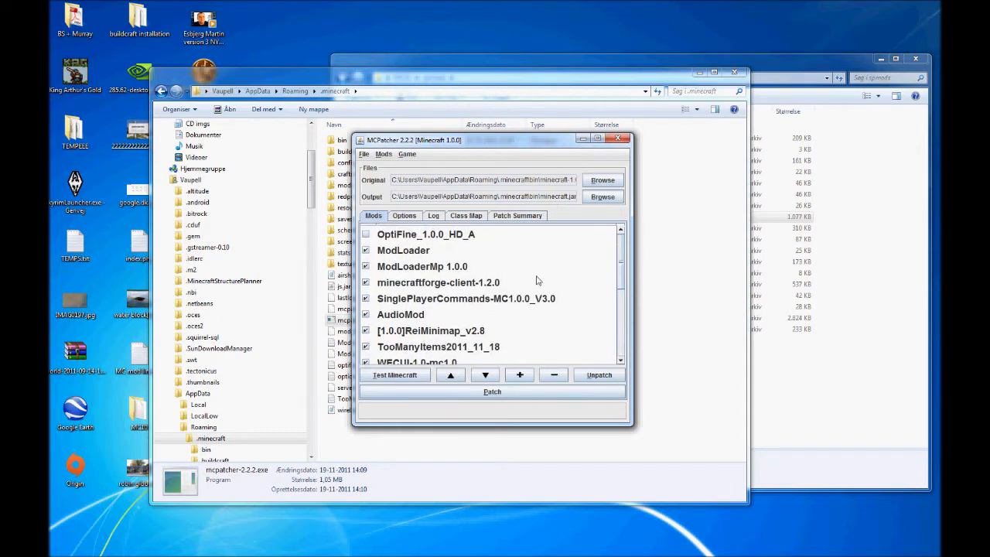
{"action": "scroll", "scroll_direction": "down", "scroll_amount": 3}
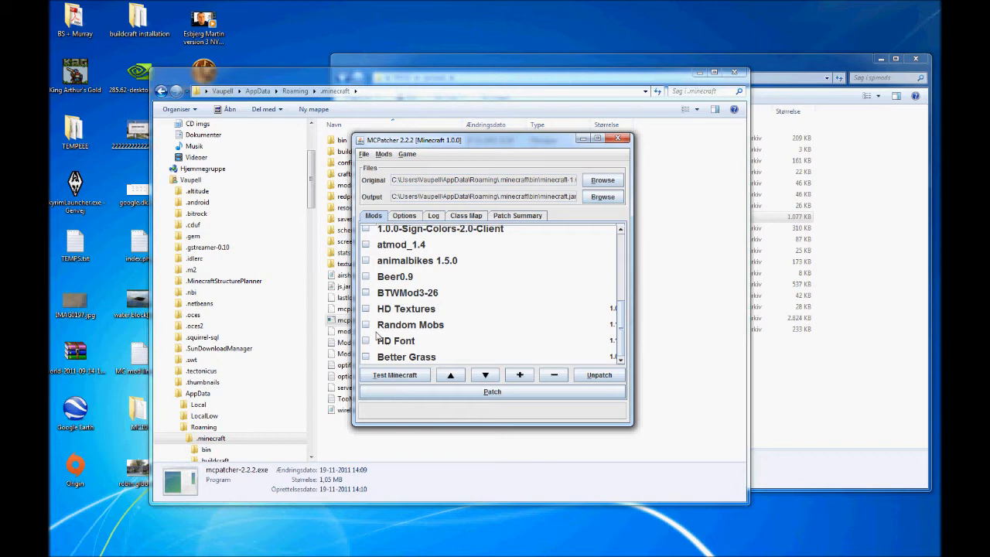
{"action": "mouse_move", "coordinate": [622, 327]}
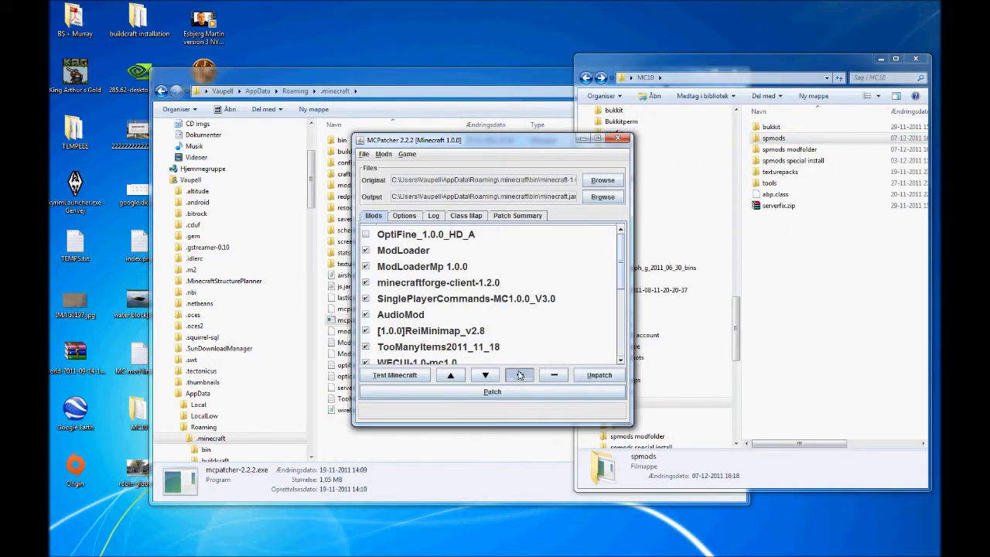
Add the minecraftforge-client-1.2.0.zip from the spmods folder as a mod to patch
{"action": "left_click", "coordinate": [520, 375]}
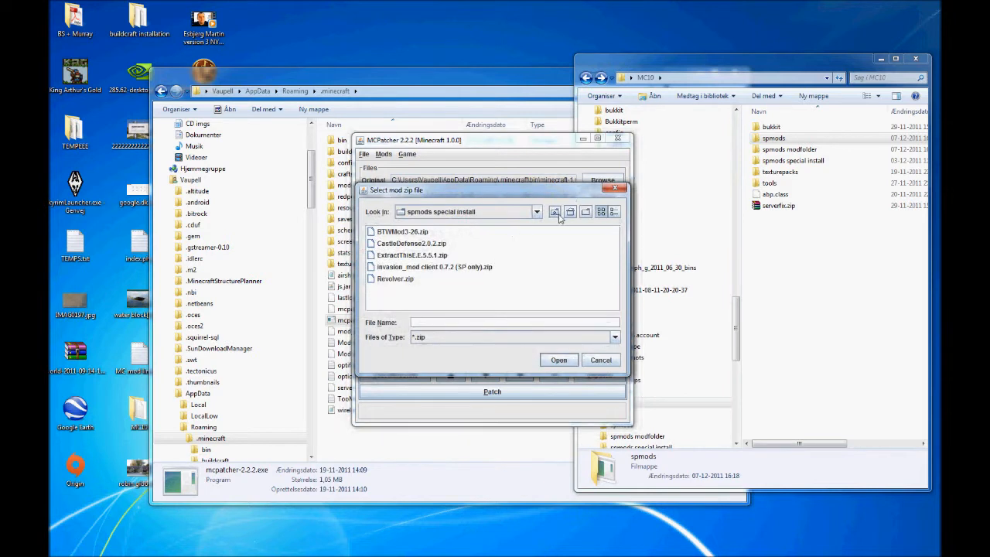
{"action": "left_click", "coordinate": [538, 211]}
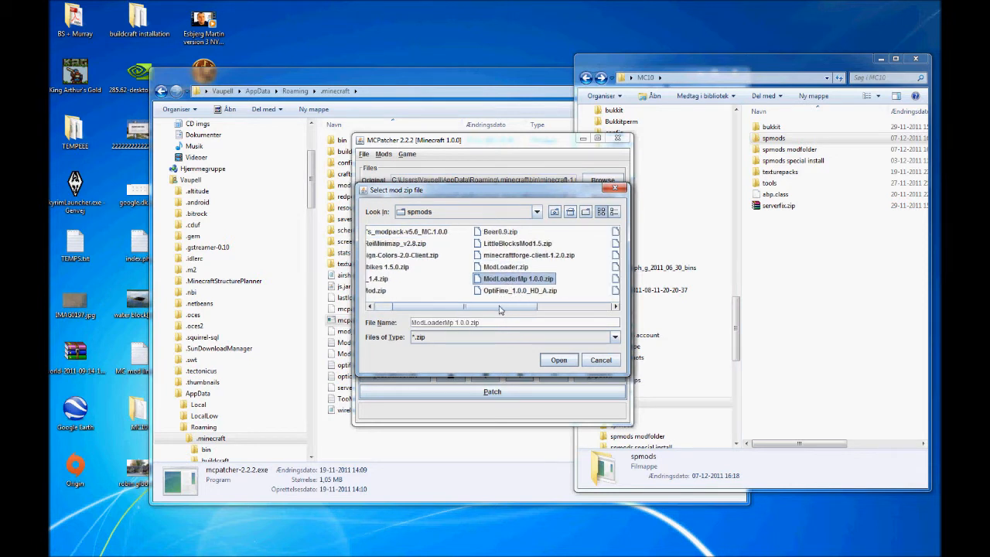
{"action": "left_click", "coordinate": [536, 254]}
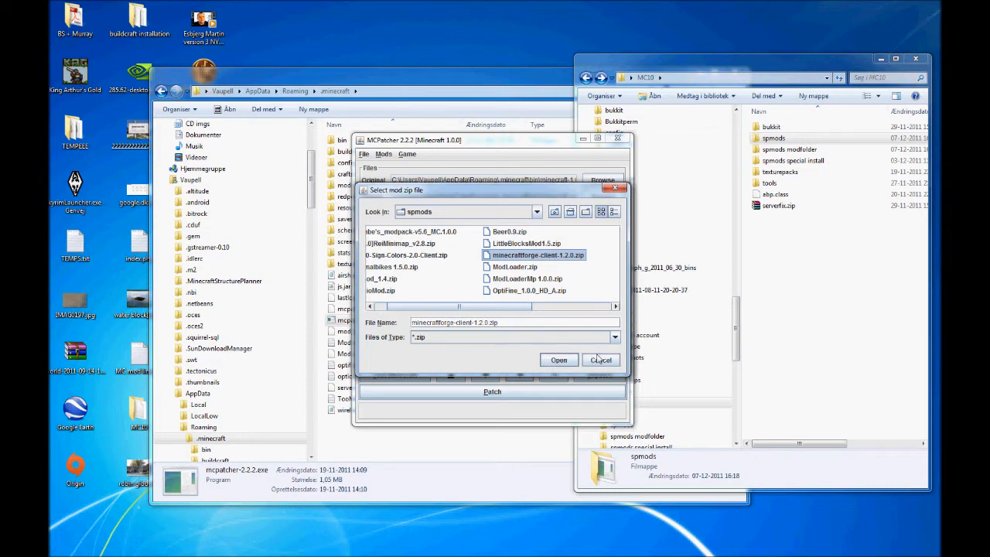
{"action": "left_click", "coordinate": [559, 359]}
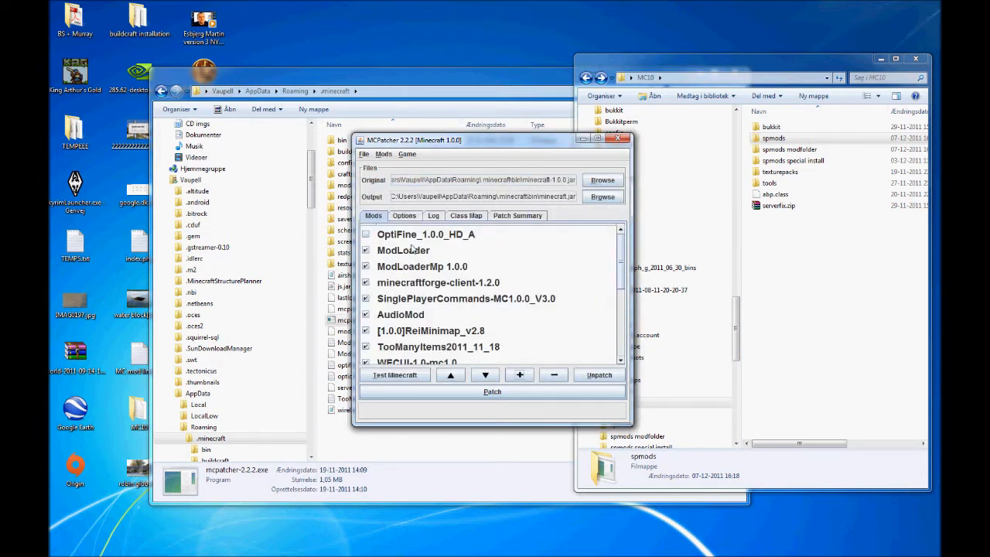
{"action": "mouse_move", "coordinate": [542, 269]}
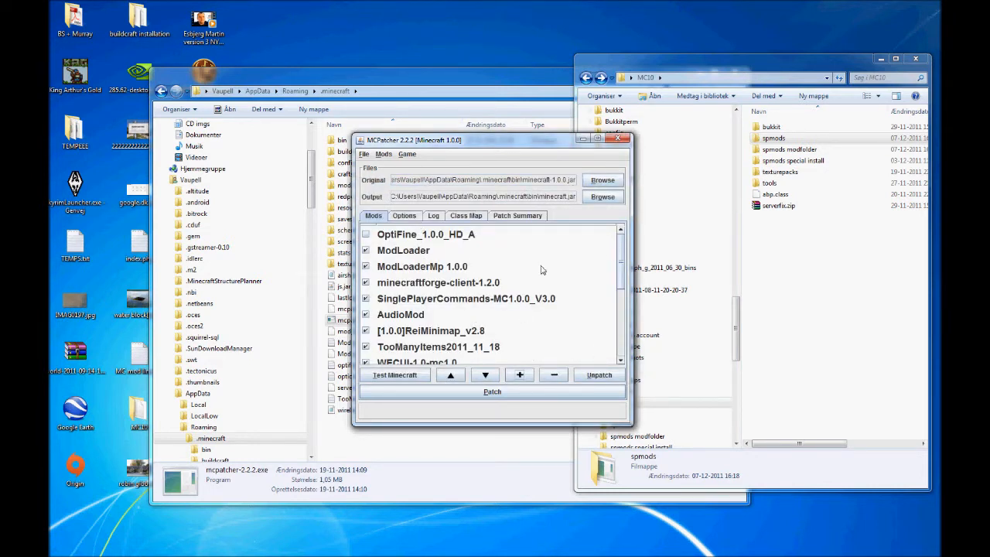
{"action": "mouse_move", "coordinate": [511, 270]}
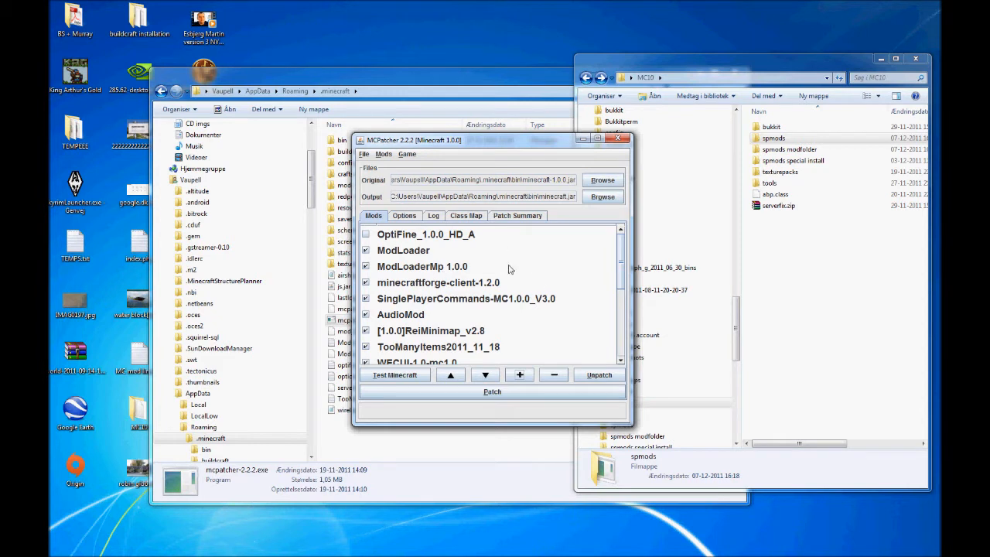
{"action": "mouse_move", "coordinate": [533, 250]}
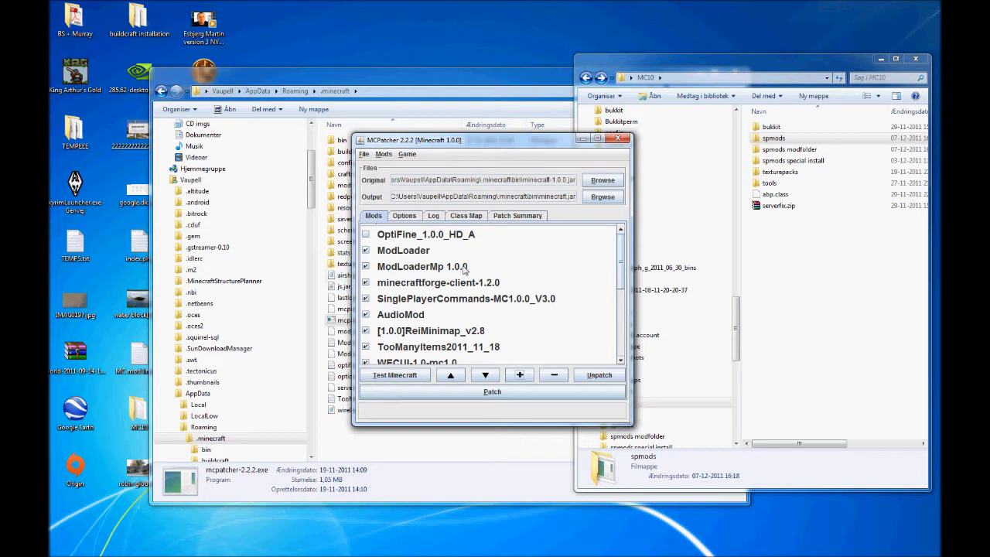
{"action": "left_click", "coordinate": [403, 251]}
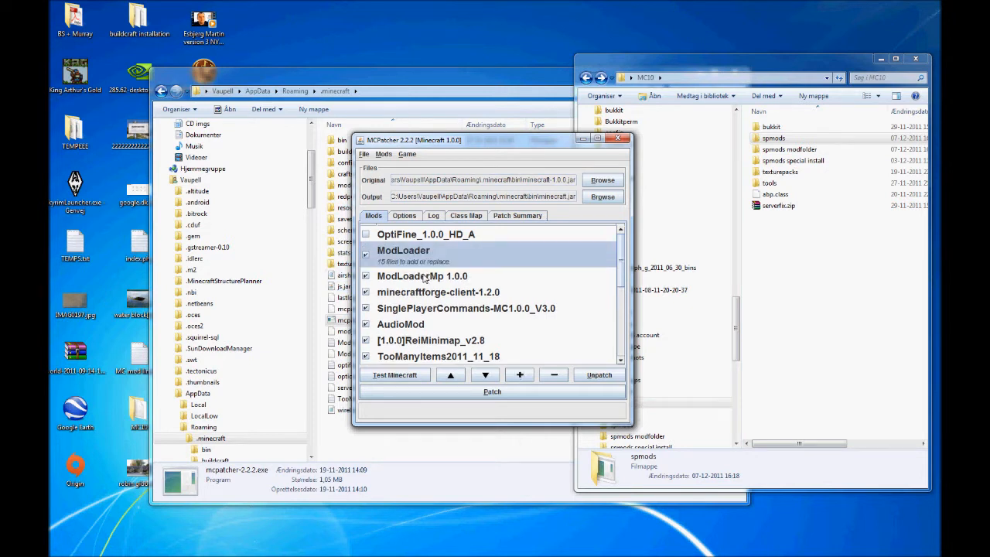
{"action": "left_click", "coordinate": [438, 281]}
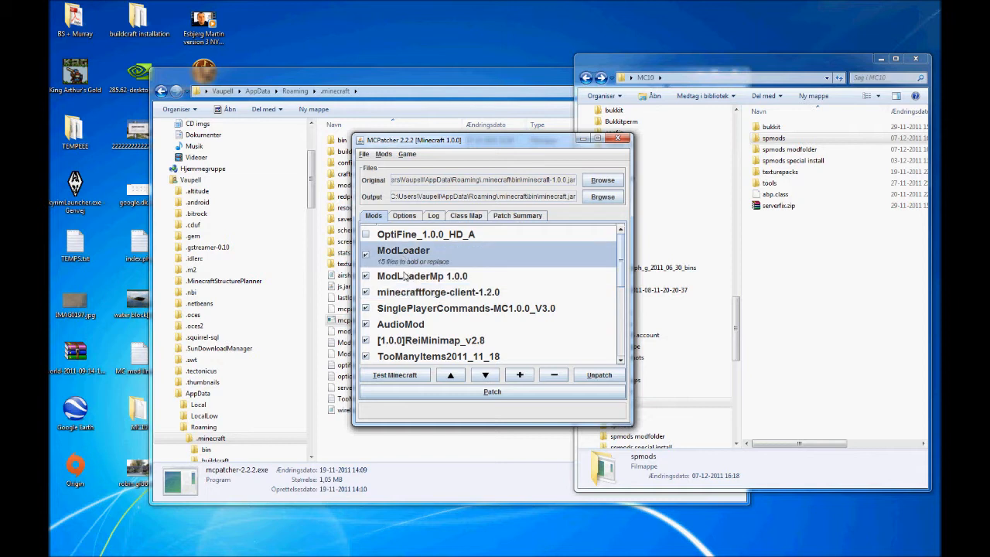
{"action": "left_click", "coordinate": [486, 375]}
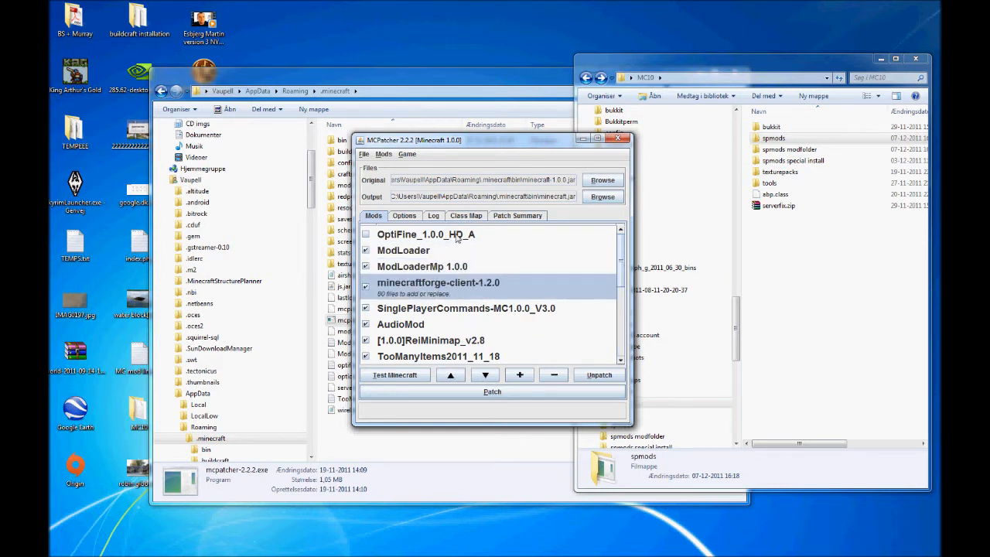
{"action": "scroll", "scroll_direction": "down", "scroll_amount": 3}
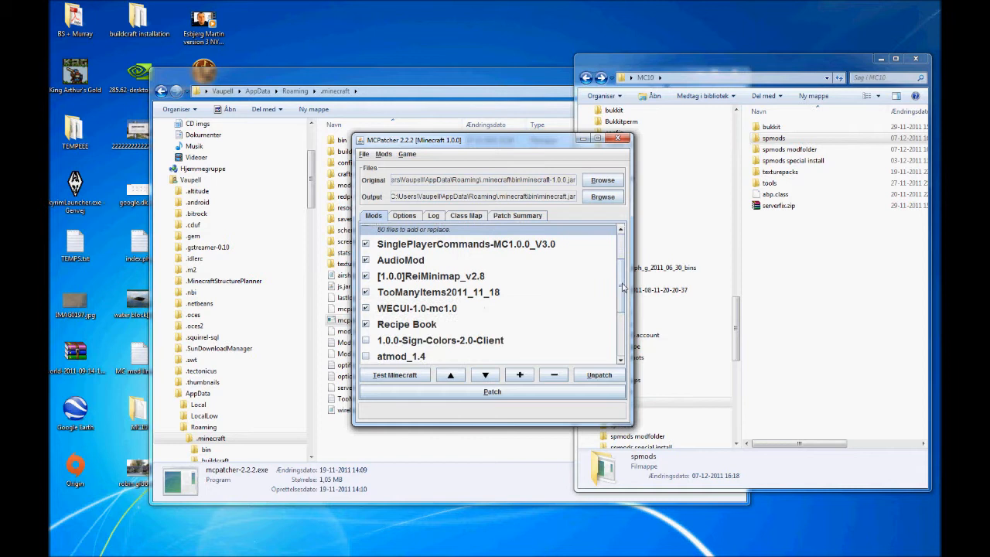
{"action": "mouse_move", "coordinate": [424, 250]}
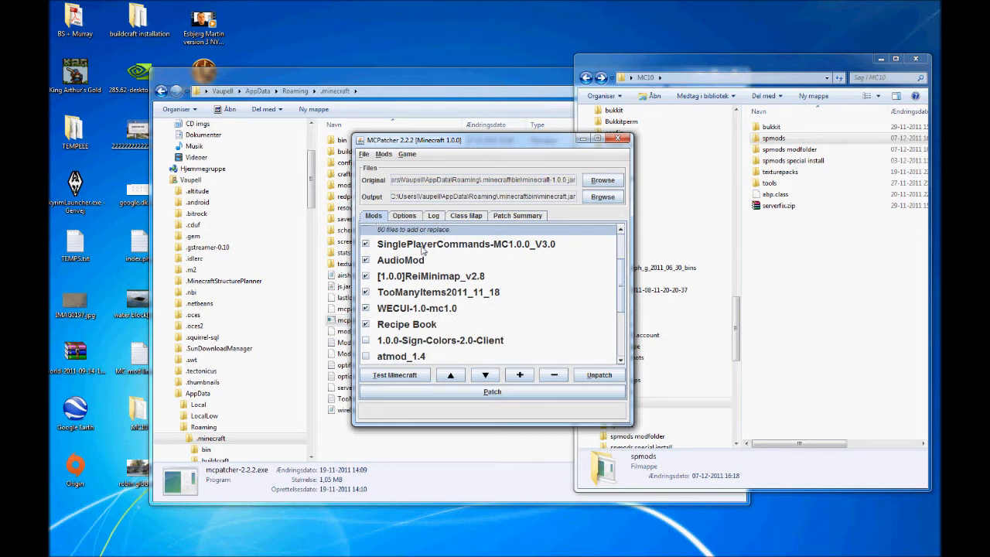
{"action": "left_click", "coordinate": [401, 250]}
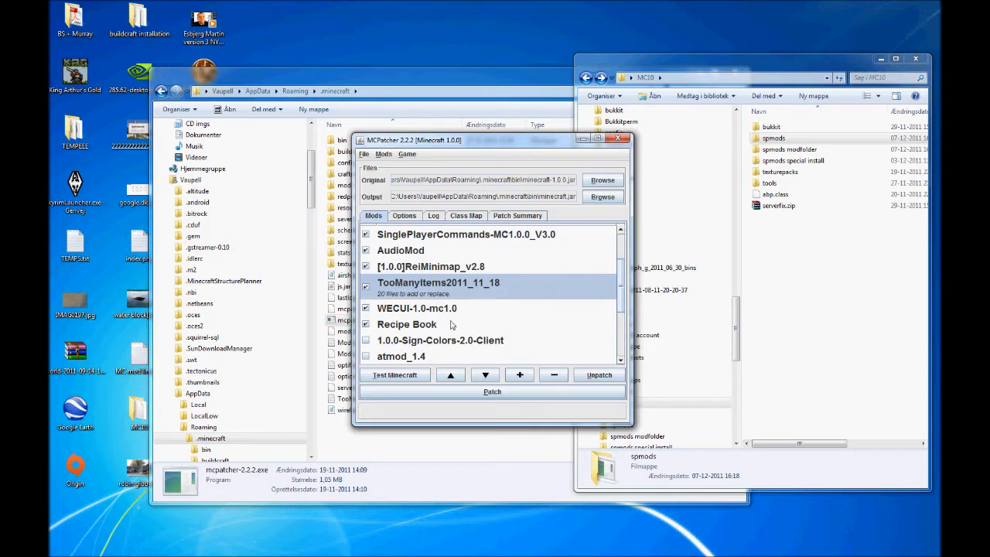
{"action": "left_click", "coordinate": [418, 297]}
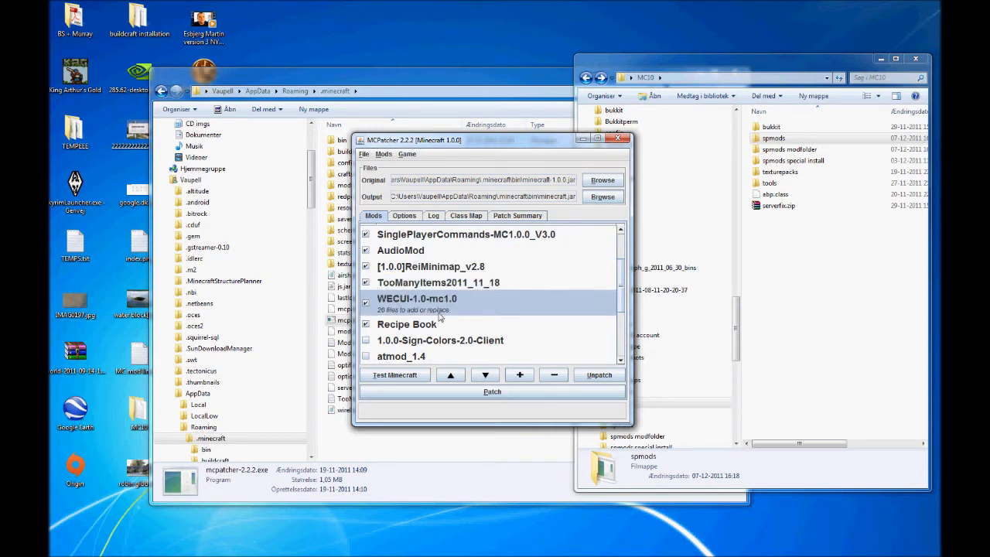
{"action": "mouse_move", "coordinate": [418, 311]}
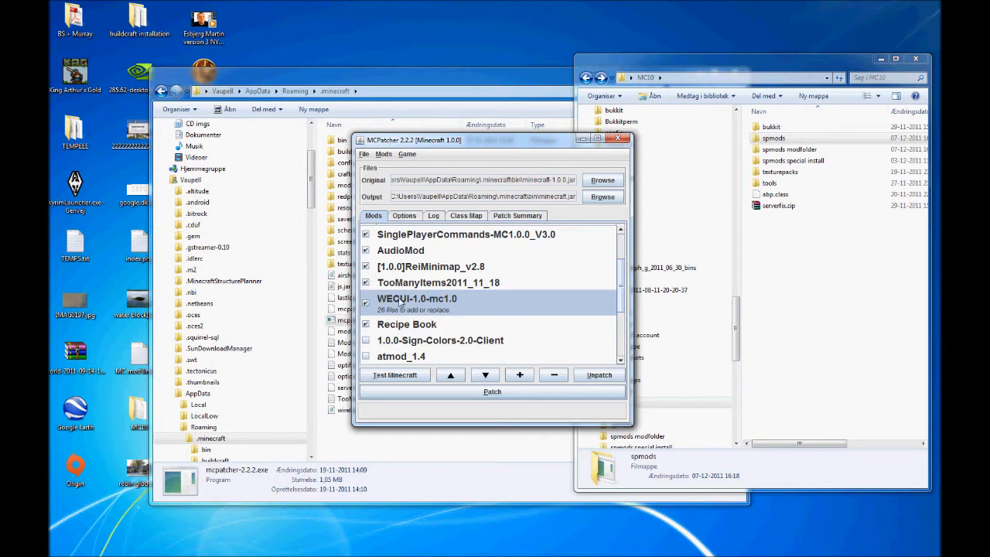
{"action": "mouse_move", "coordinate": [427, 313]}
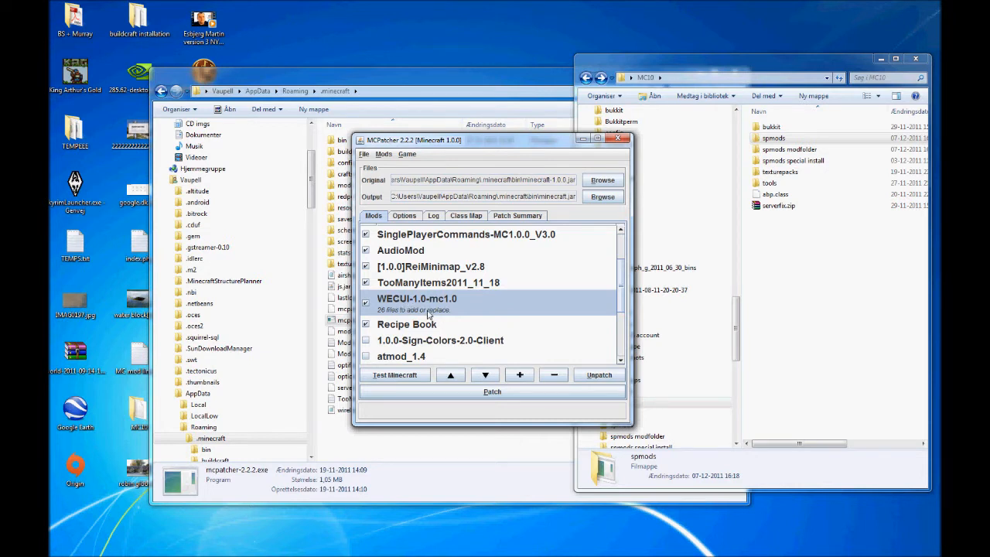
{"action": "mouse_move", "coordinate": [443, 317]}
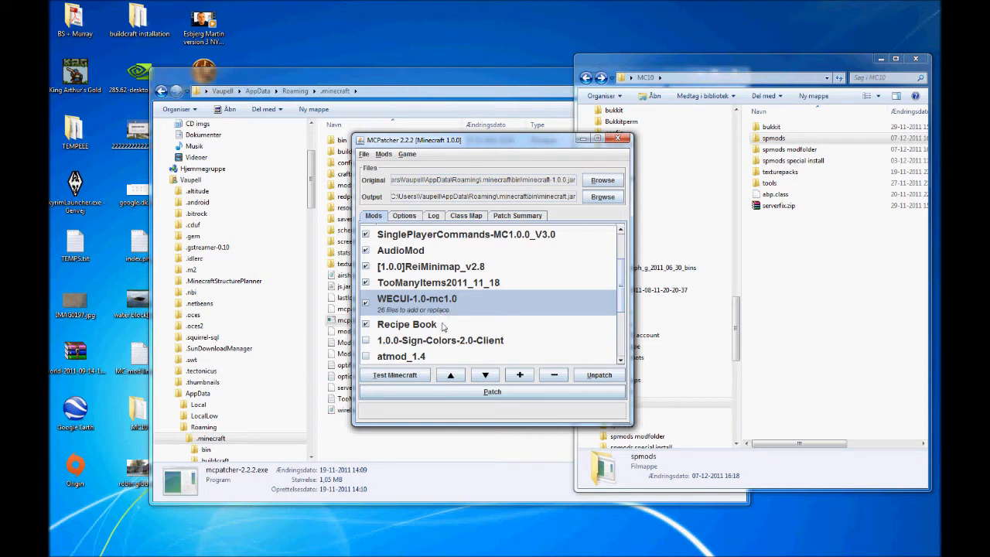
{"action": "left_click", "coordinate": [406, 319]}
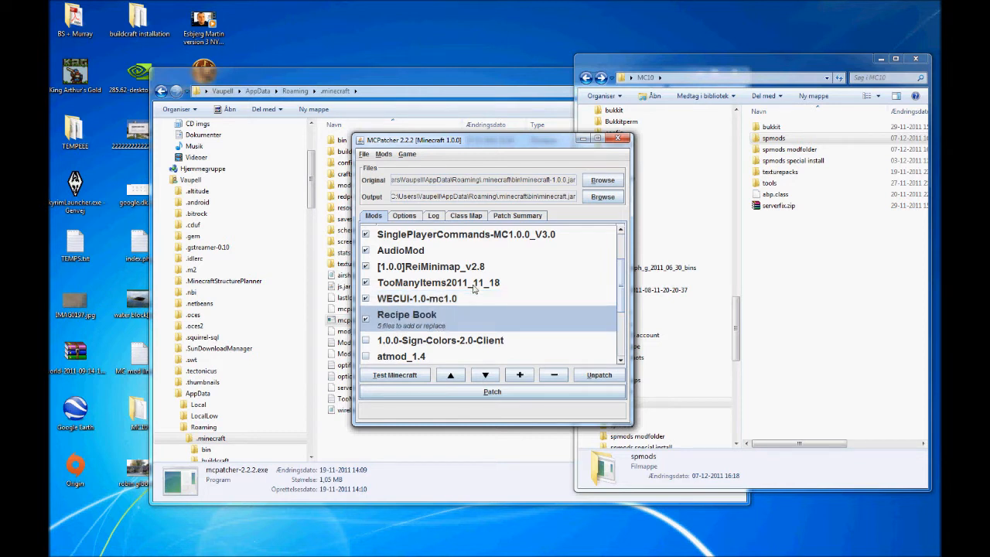
{"action": "left_click", "coordinate": [438, 282]}
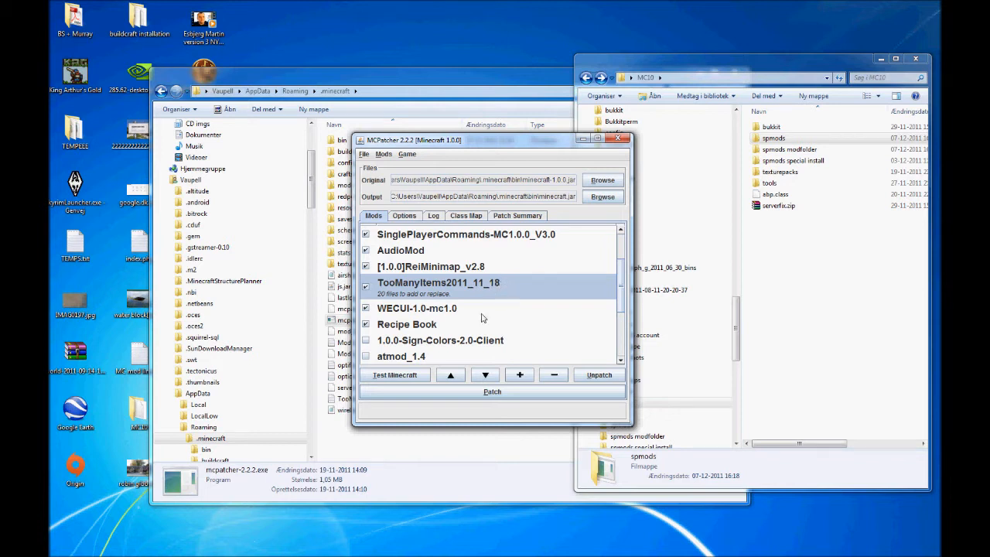
{"action": "mouse_move", "coordinate": [461, 326]}
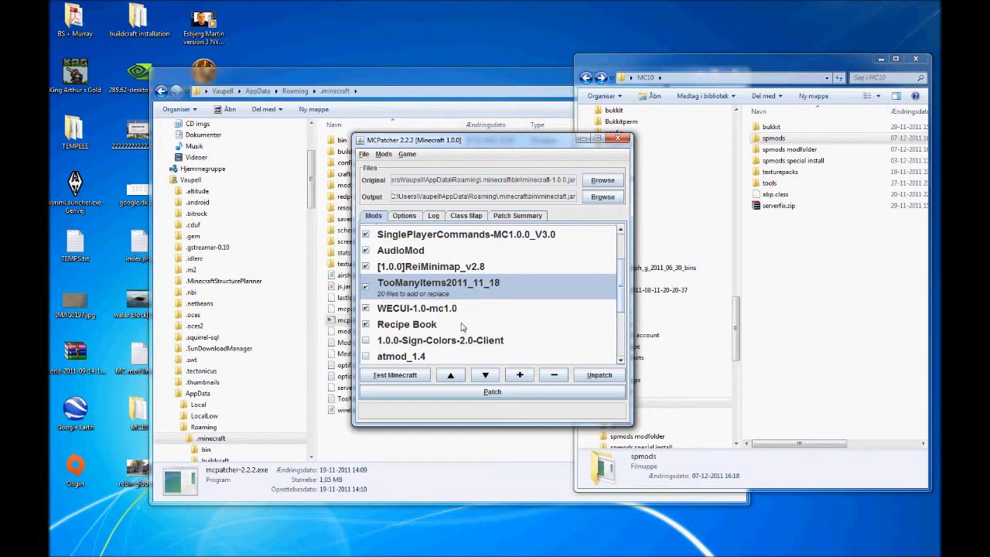
{"action": "left_click", "coordinate": [407, 325]}
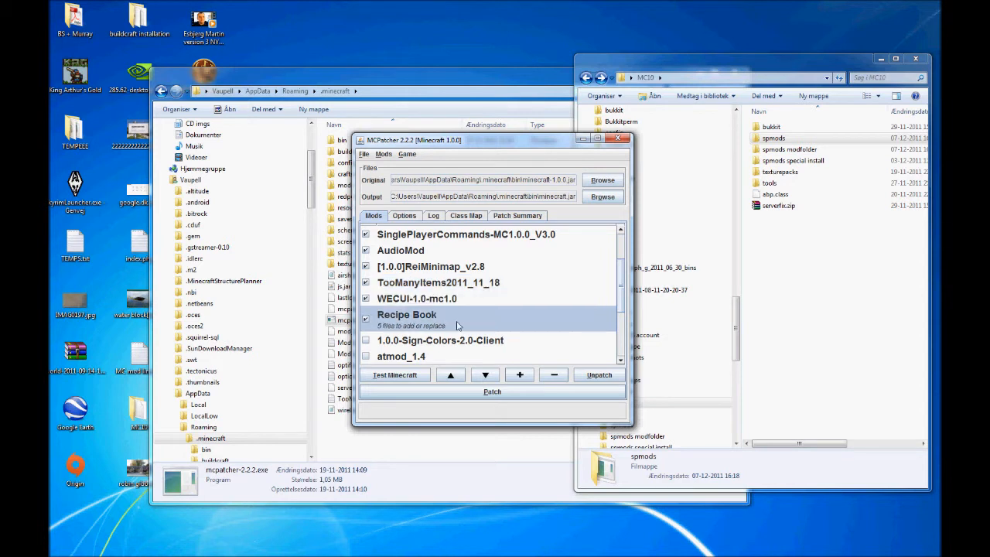
{"action": "mouse_move", "coordinate": [557, 317]}
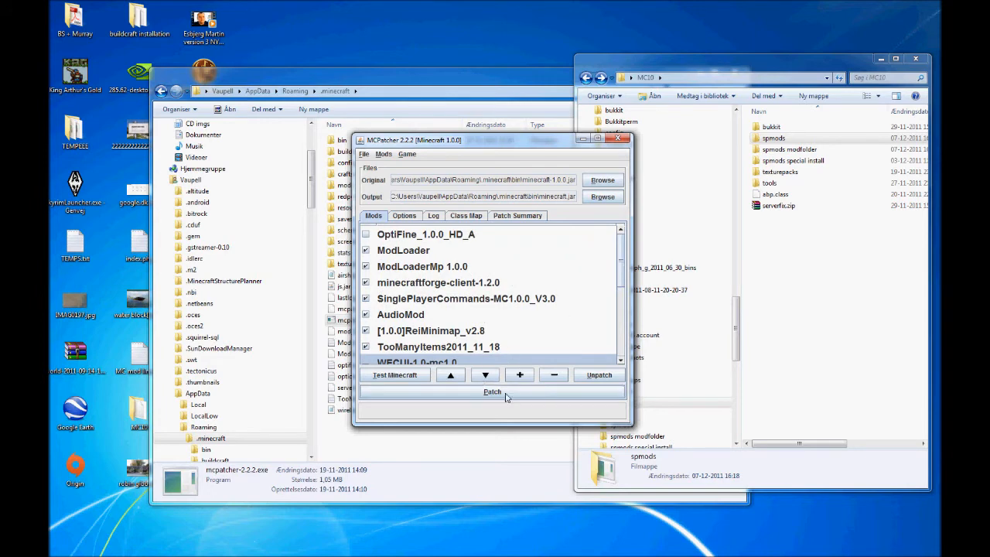
Patch minecraft.jar, continuing past the ModLoader/ModLoaderMp/Forge conflict warning
{"action": "left_click", "coordinate": [492, 391]}
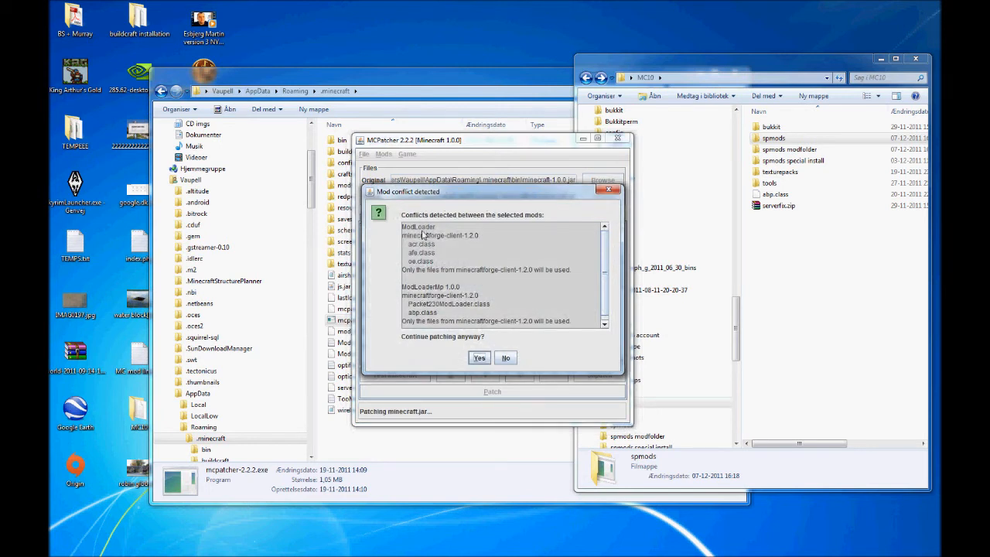
{"action": "mouse_move", "coordinate": [411, 244]}
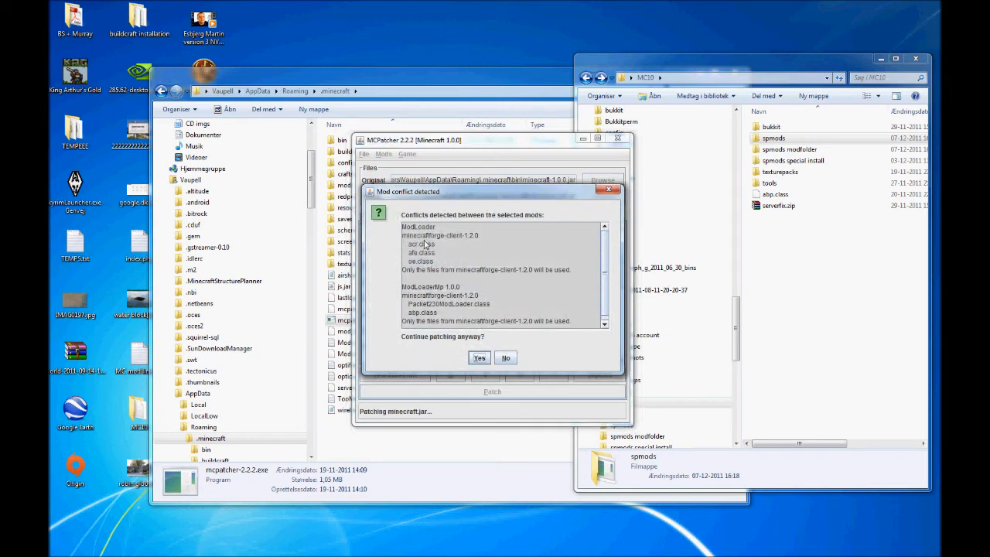
{"action": "mouse_move", "coordinate": [439, 226]}
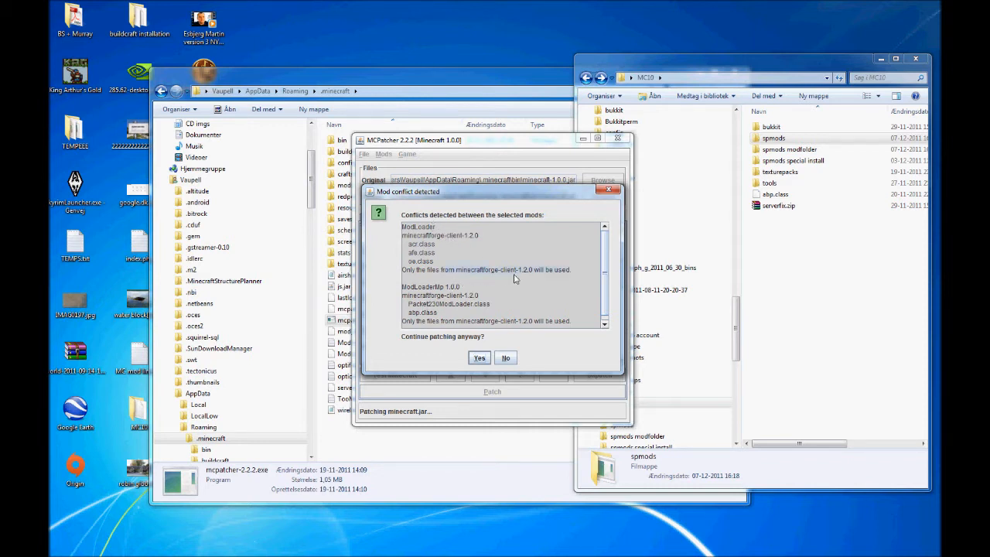
{"action": "mouse_move", "coordinate": [560, 282]}
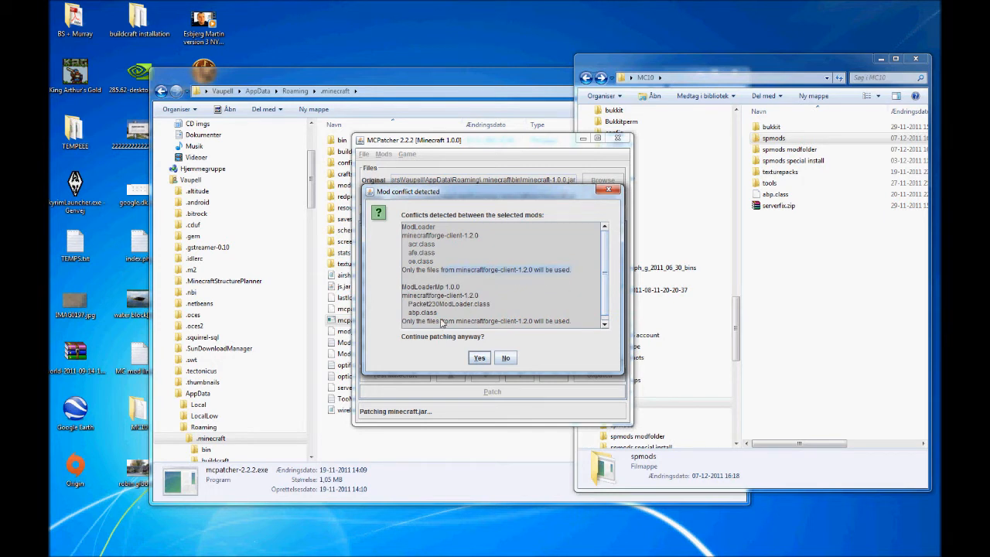
{"action": "left_click", "coordinate": [480, 358]}
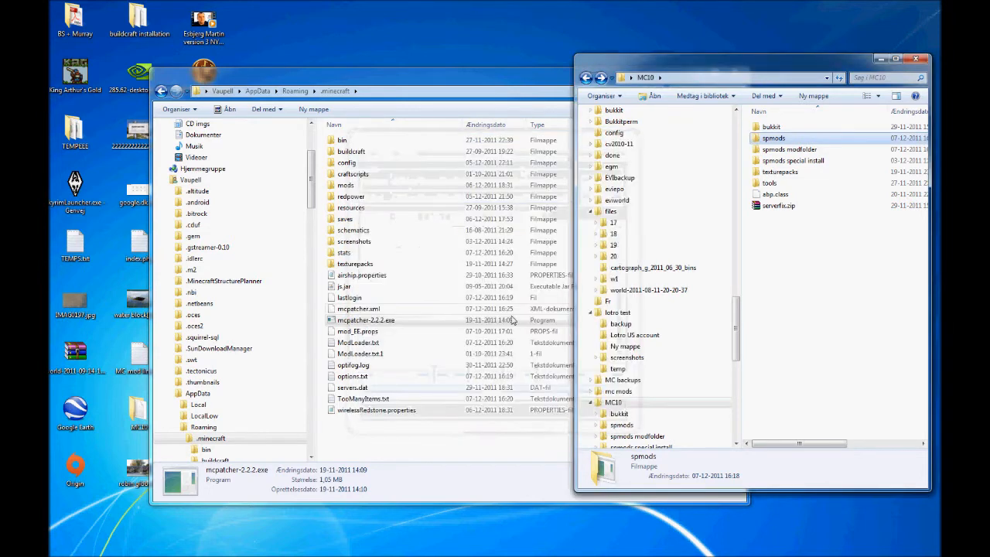
{"action": "mouse_move", "coordinate": [430, 82]}
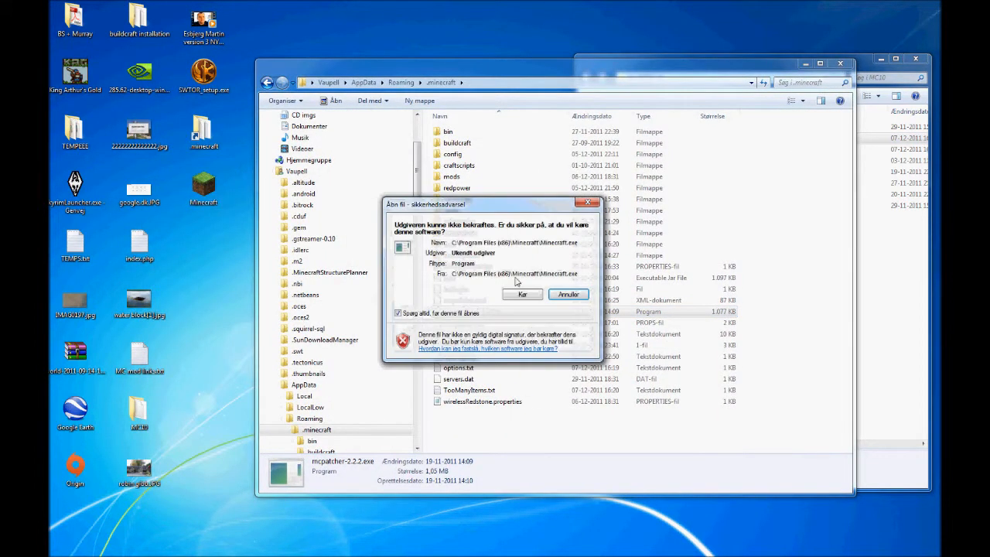
Allow Minecraft.exe to run to the 1.0.0 title screen, then quit the game
{"action": "left_click", "coordinate": [522, 294]}
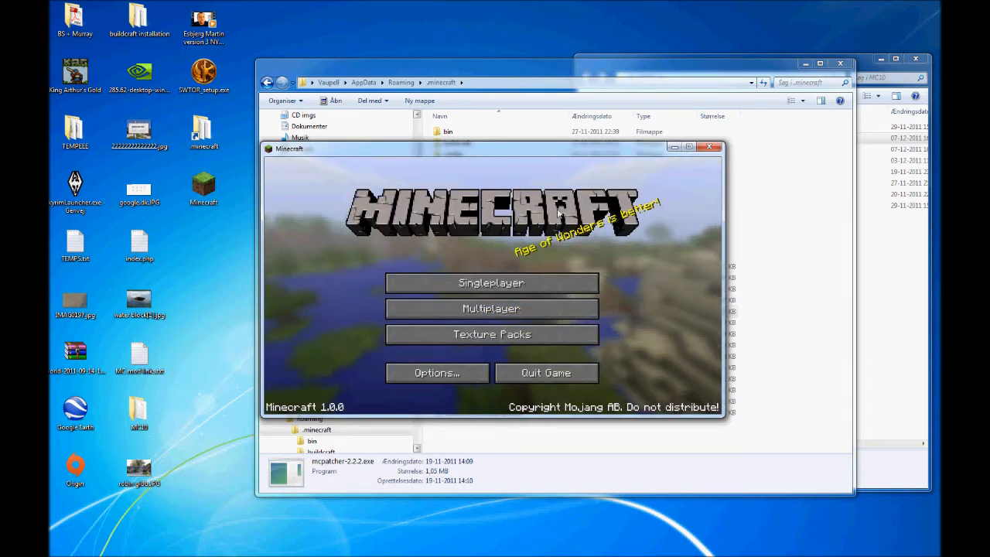
{"action": "left_click", "coordinate": [710, 147]}
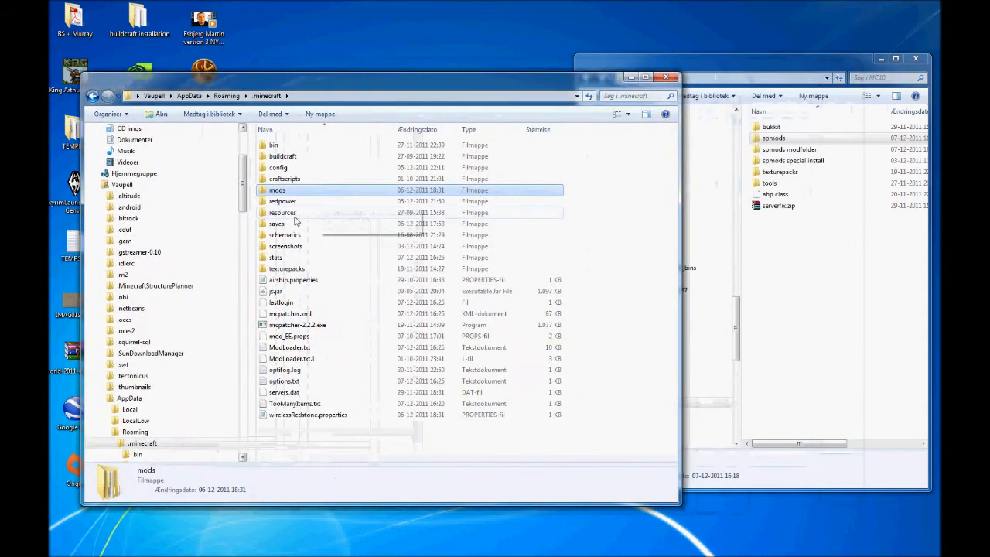
Compare the game's mods folder with the spmods modfolder collection, selecting buildcraft 227
{"action": "double_click", "coordinate": [277, 189]}
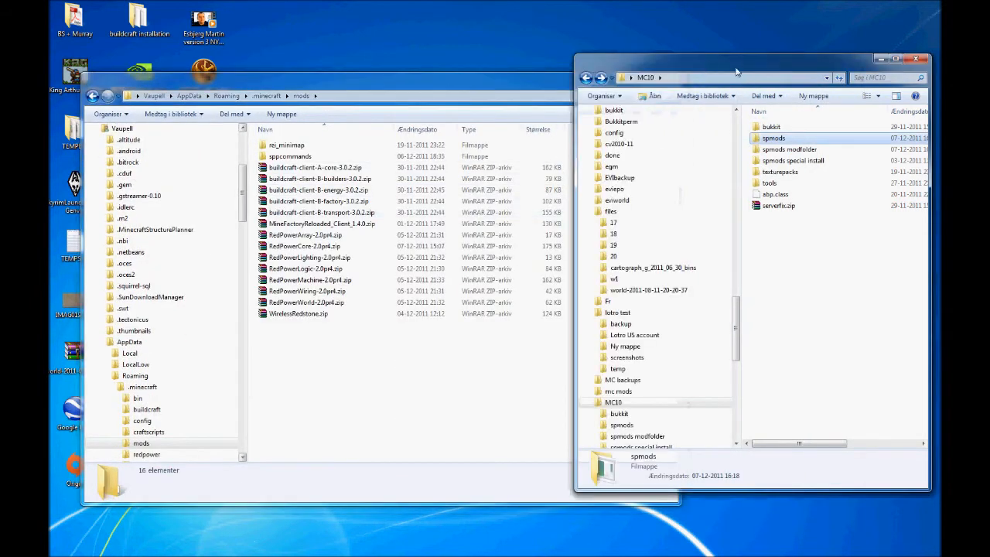
{"action": "left_click_drag", "start_coordinate": [735, 70], "coordinate": [627, 62]}
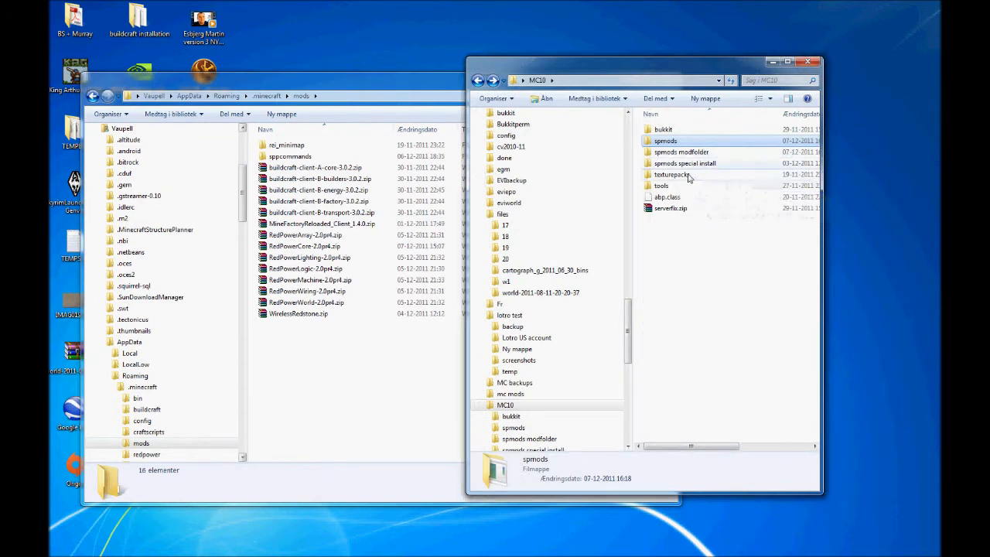
{"action": "double_click", "coordinate": [679, 151]}
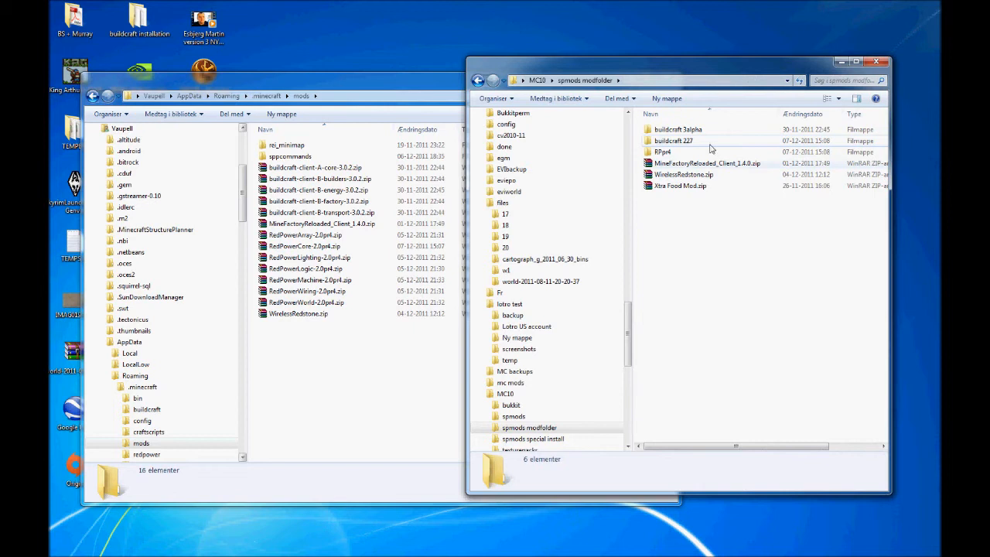
{"action": "mouse_move", "coordinate": [677, 146]}
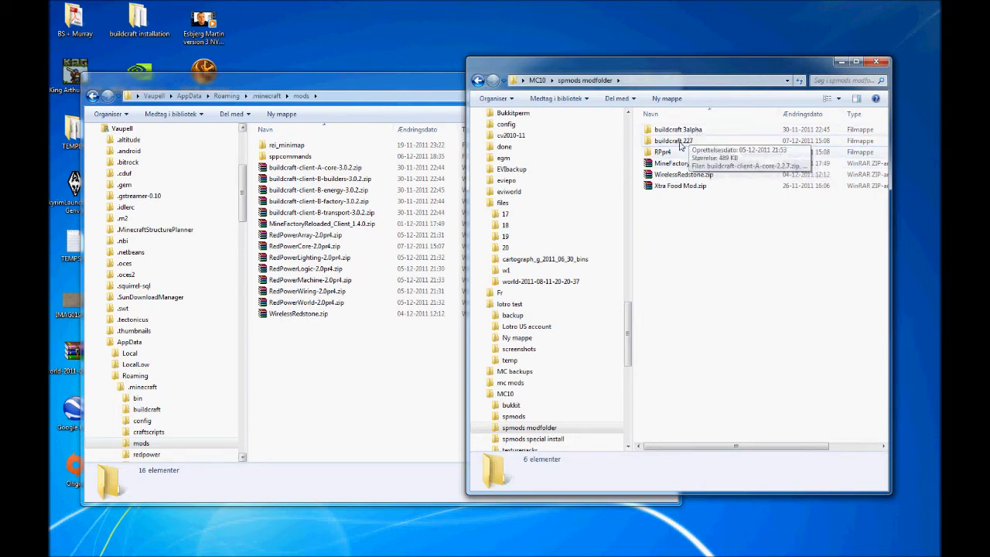
{"action": "left_click", "coordinate": [675, 140]}
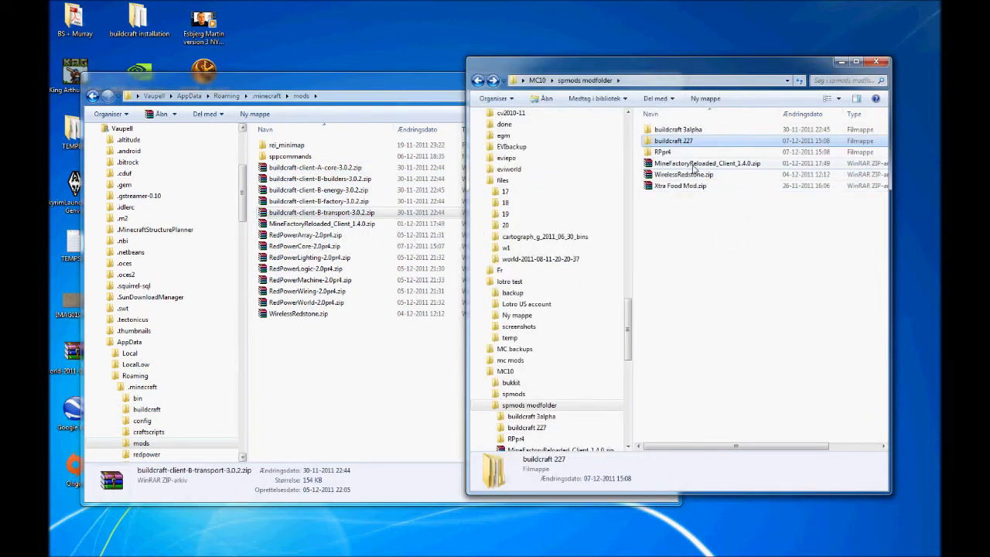
Return to the .minecraft folder and close the MC10 window
{"action": "left_click", "coordinate": [322, 223]}
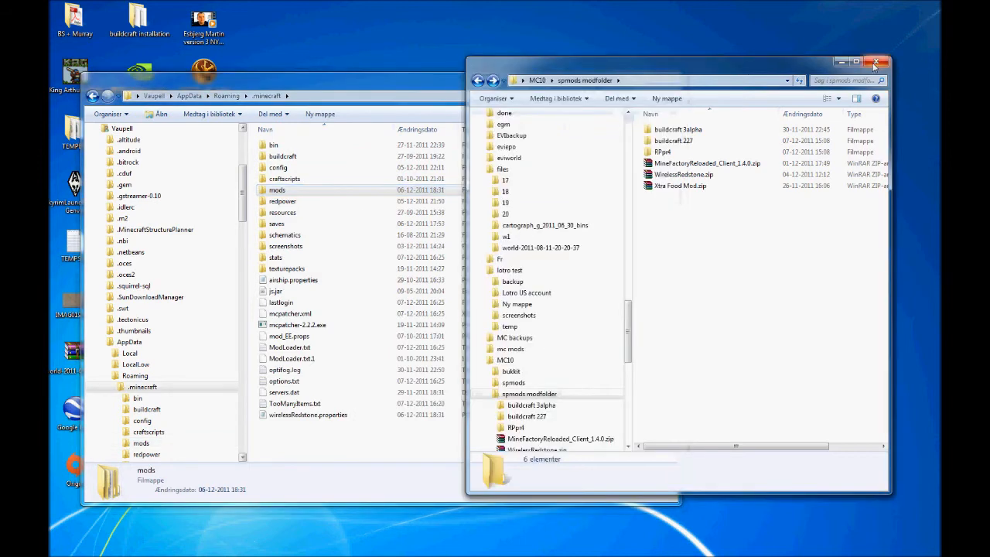
{"action": "left_click", "coordinate": [873, 62]}
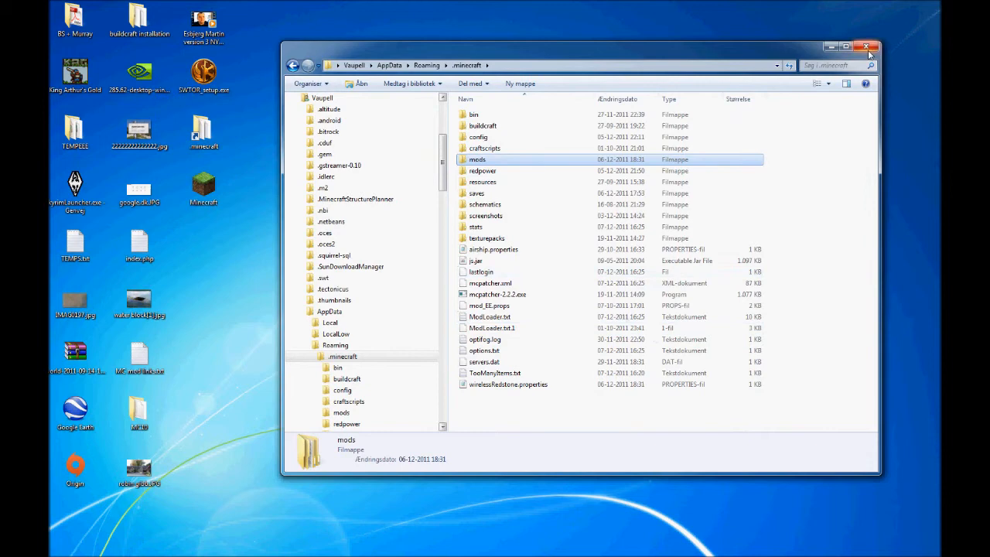
Close Explorer, relaunch Minecraft from the desktop and start a Singleplayer game
{"action": "left_click", "coordinate": [866, 48]}
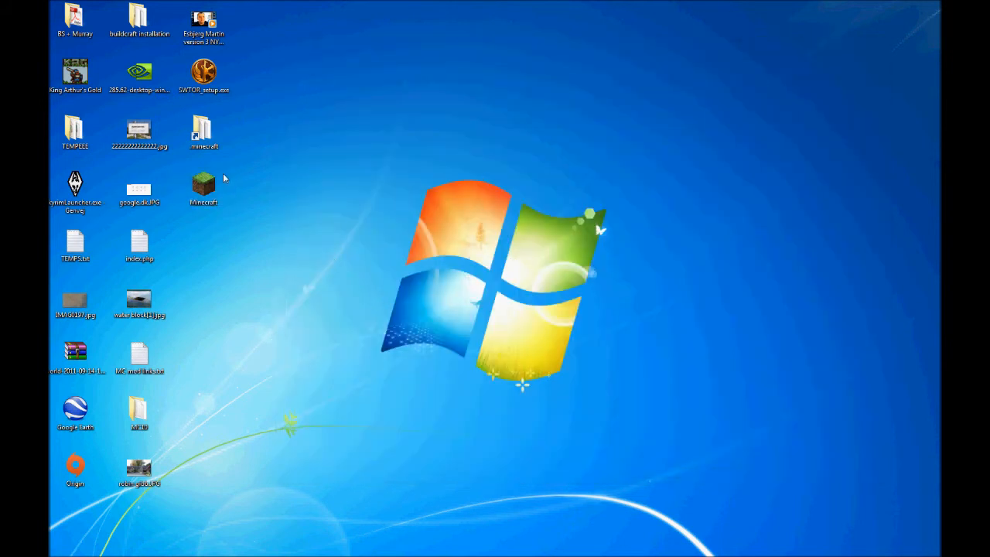
{"action": "double_click", "coordinate": [204, 184]}
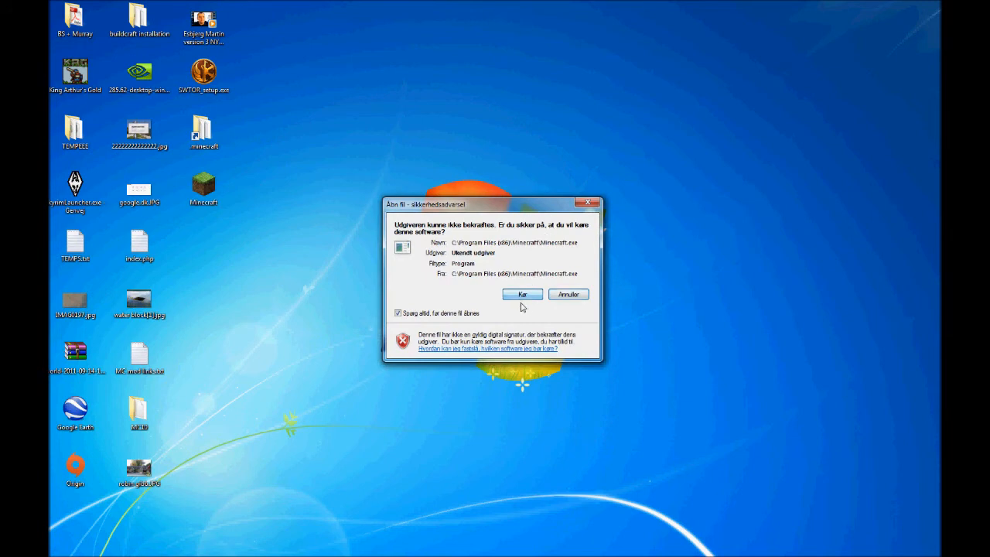
{"action": "left_click", "coordinate": [523, 294]}
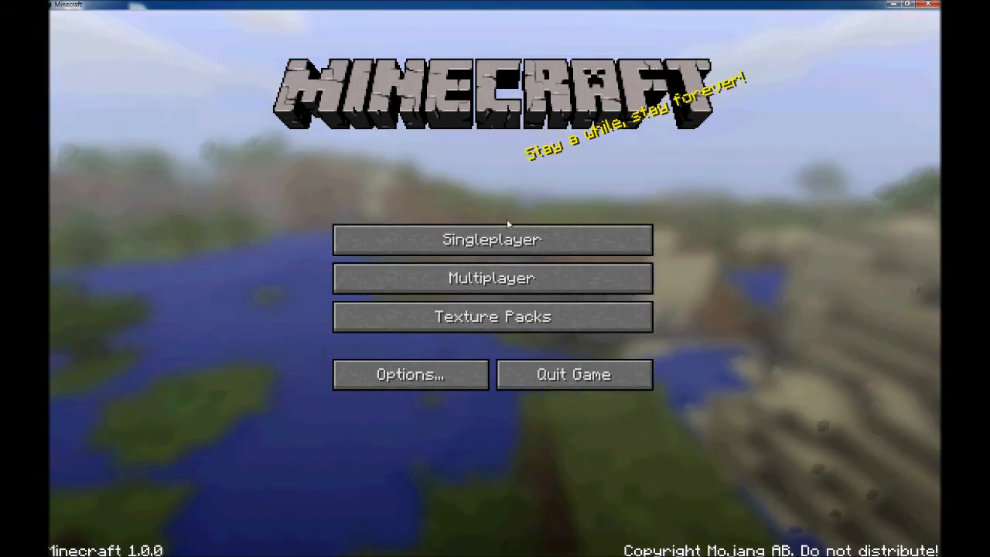
{"action": "left_click", "coordinate": [493, 238]}
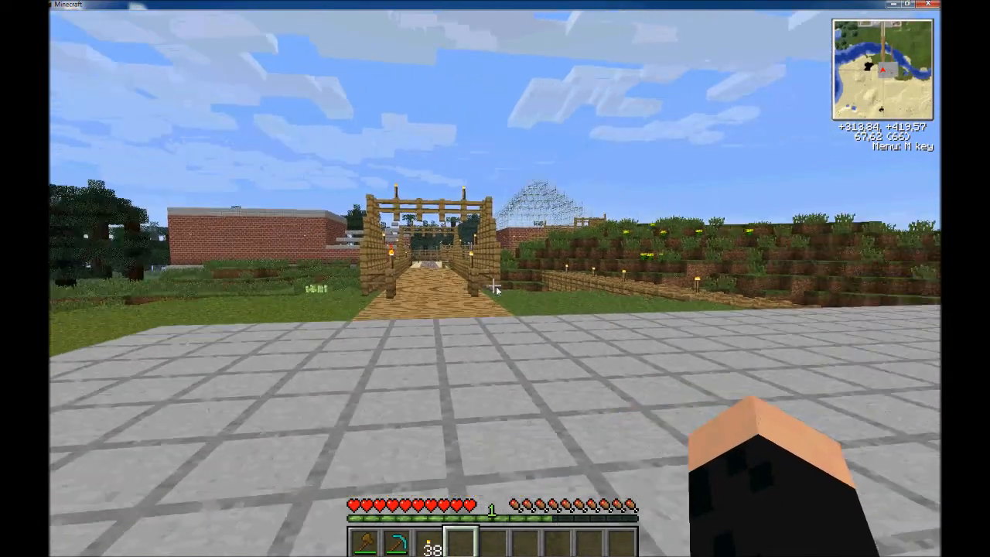
{"action": "mouse_move", "coordinate": [495, 291]}
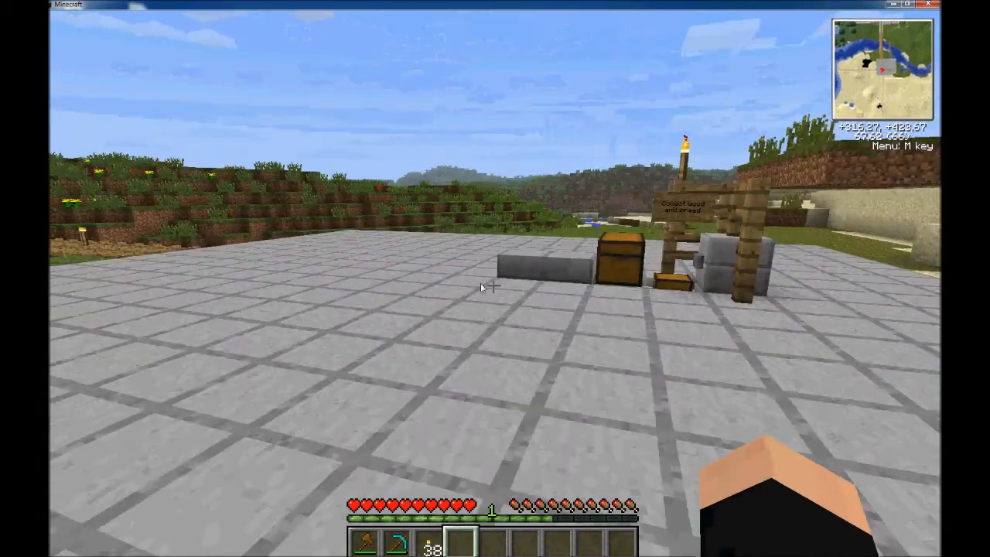
{"action": "mouse_move", "coordinate": [495, 278]}
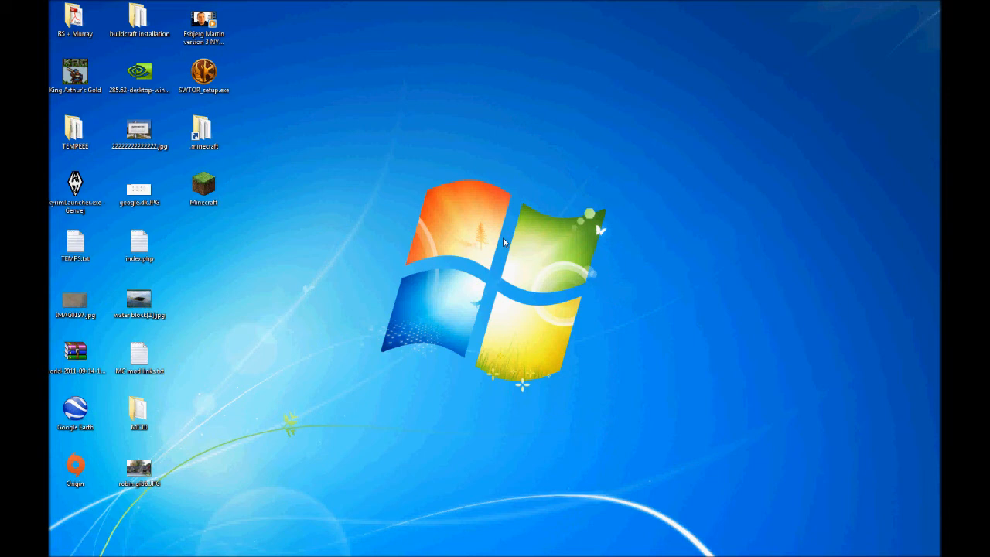
{"action": "mouse_move", "coordinate": [469, 226]}
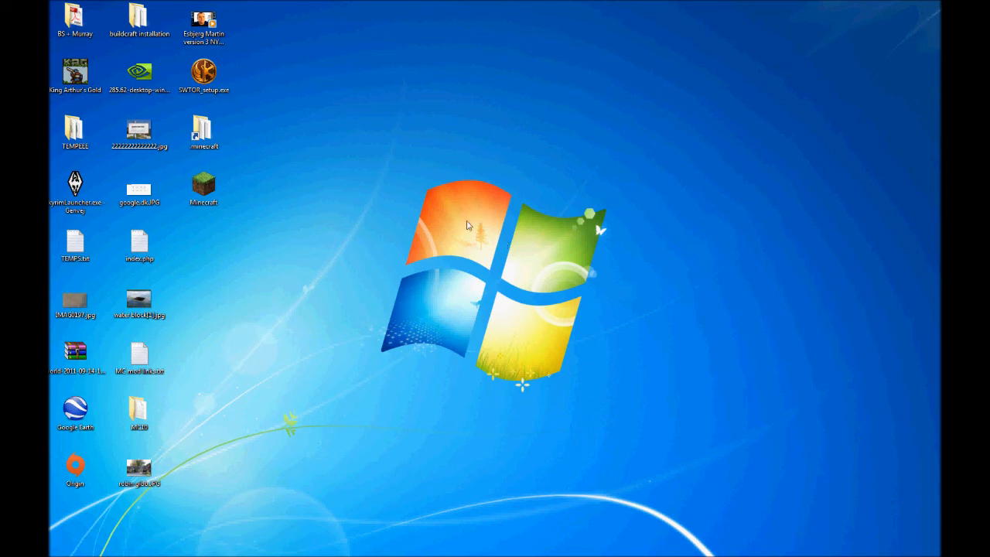
{"action": "mouse_move", "coordinate": [341, 176]}
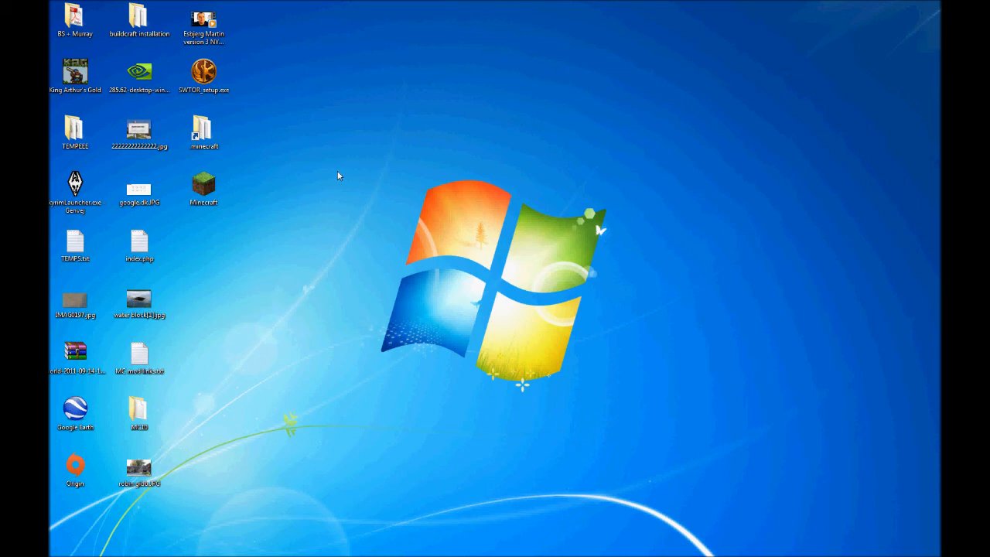